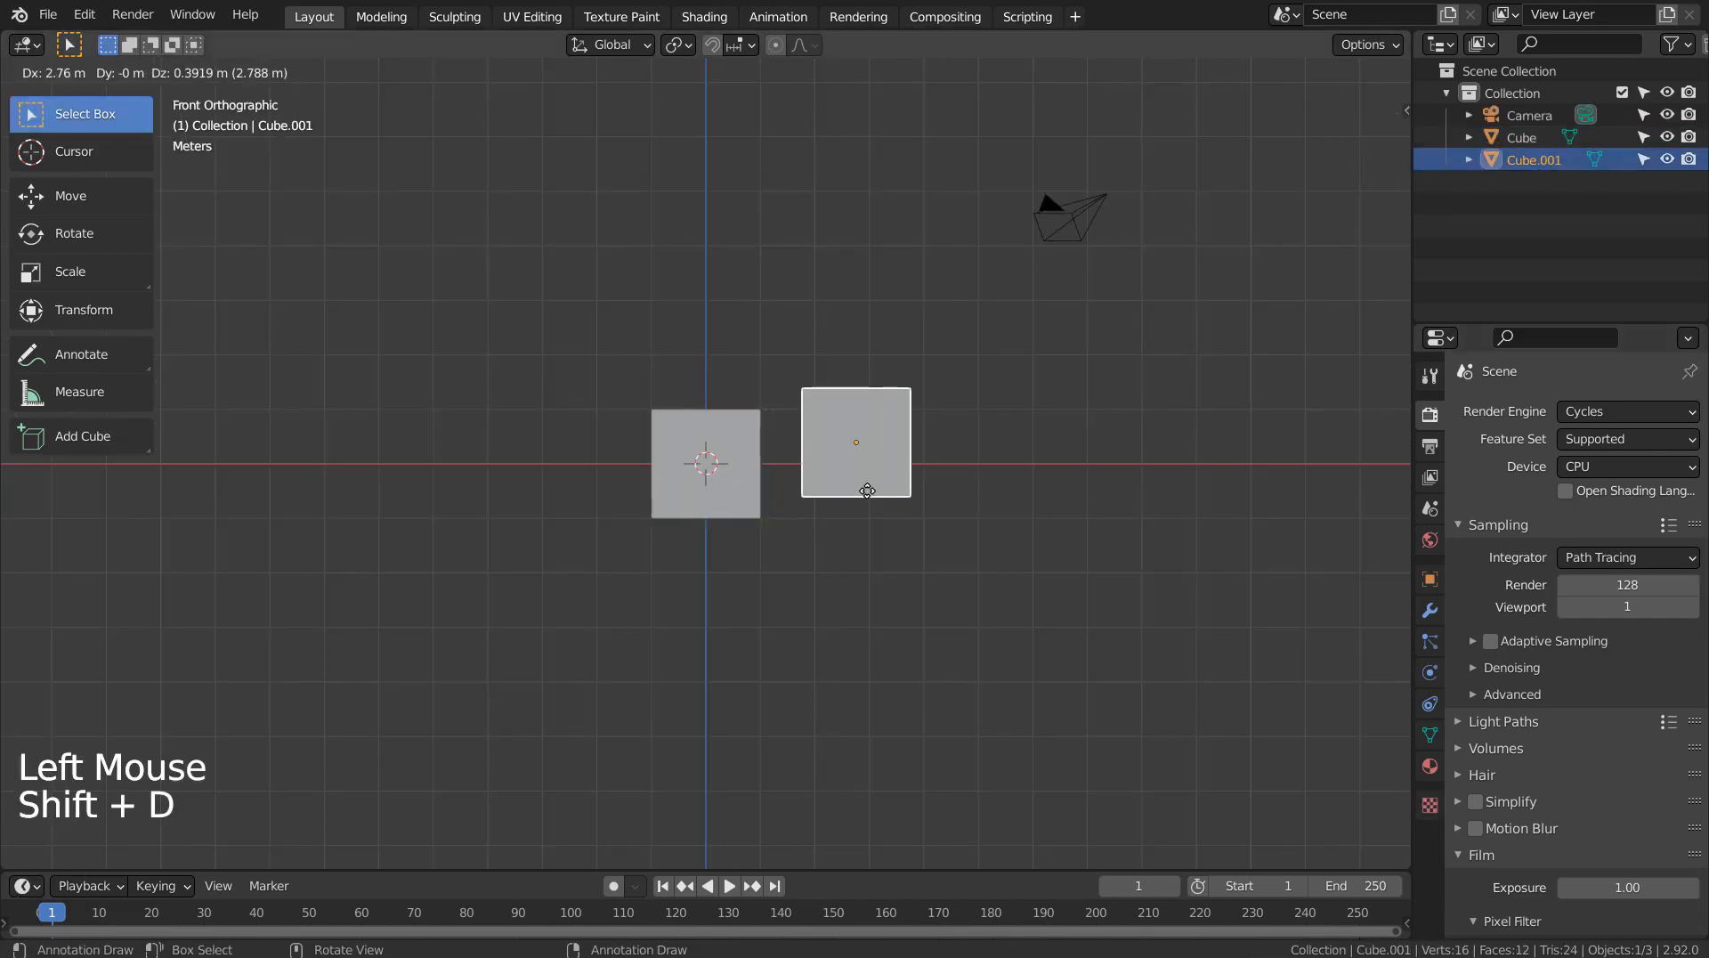
Duplicate the cube into a staggered row of five and join them into one object, Cube.004
key(shift+d)
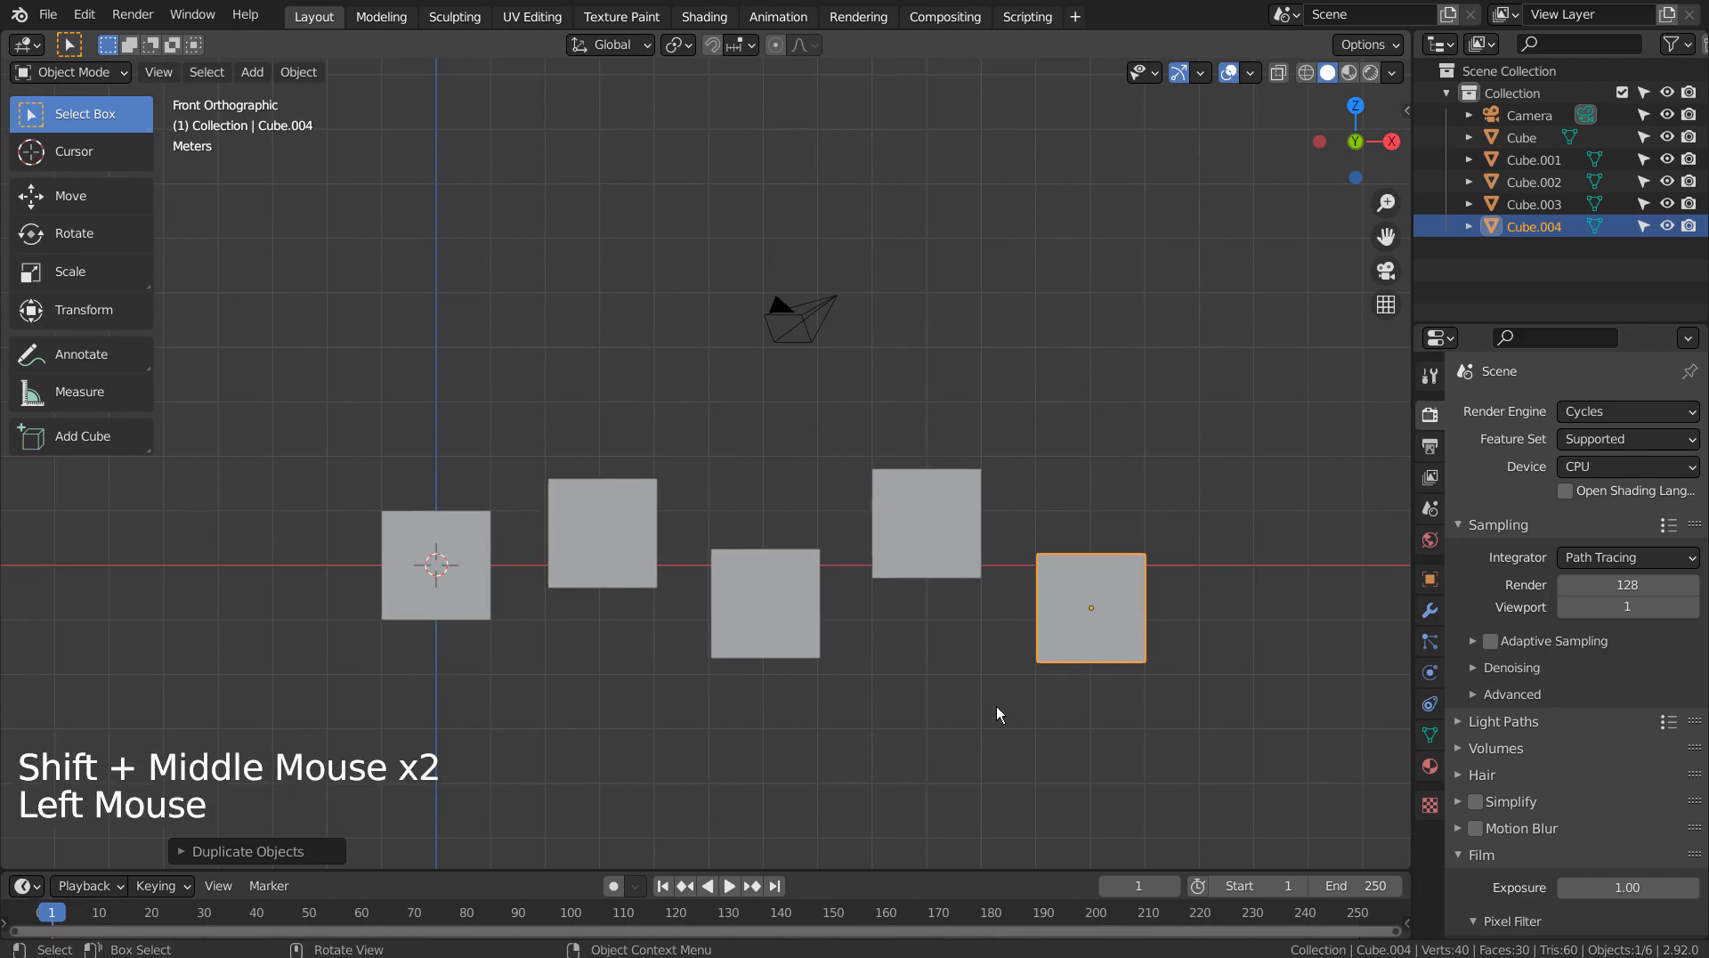
key(b)
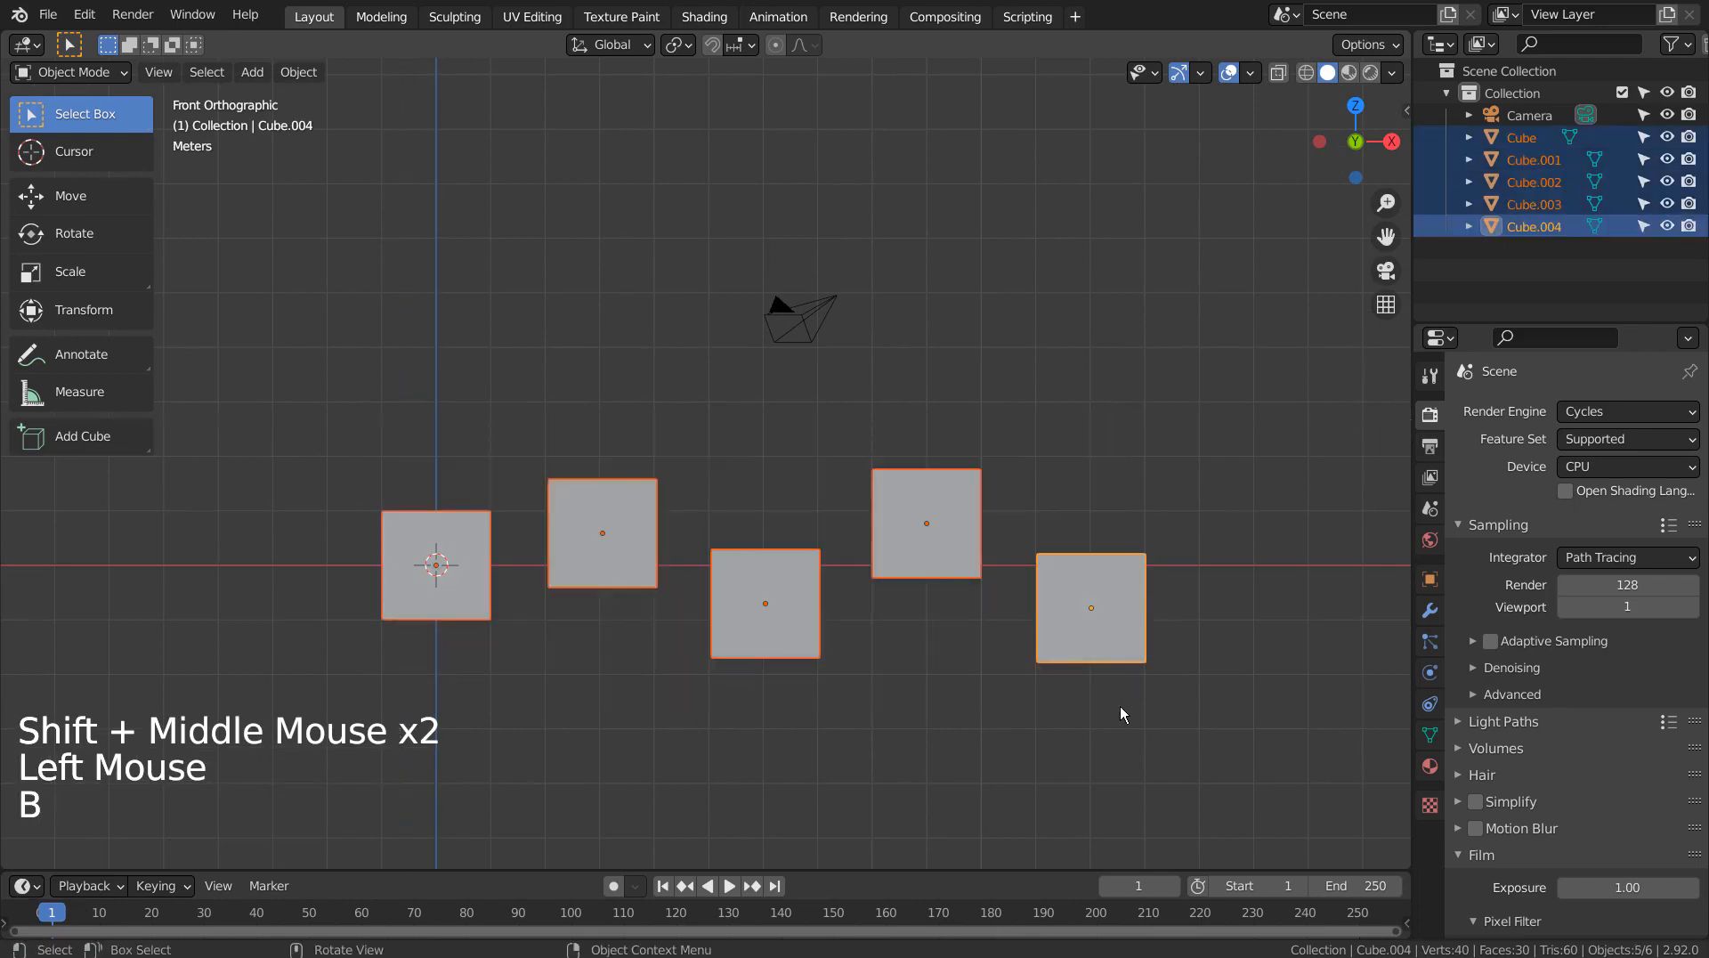
key(ctrl+j)
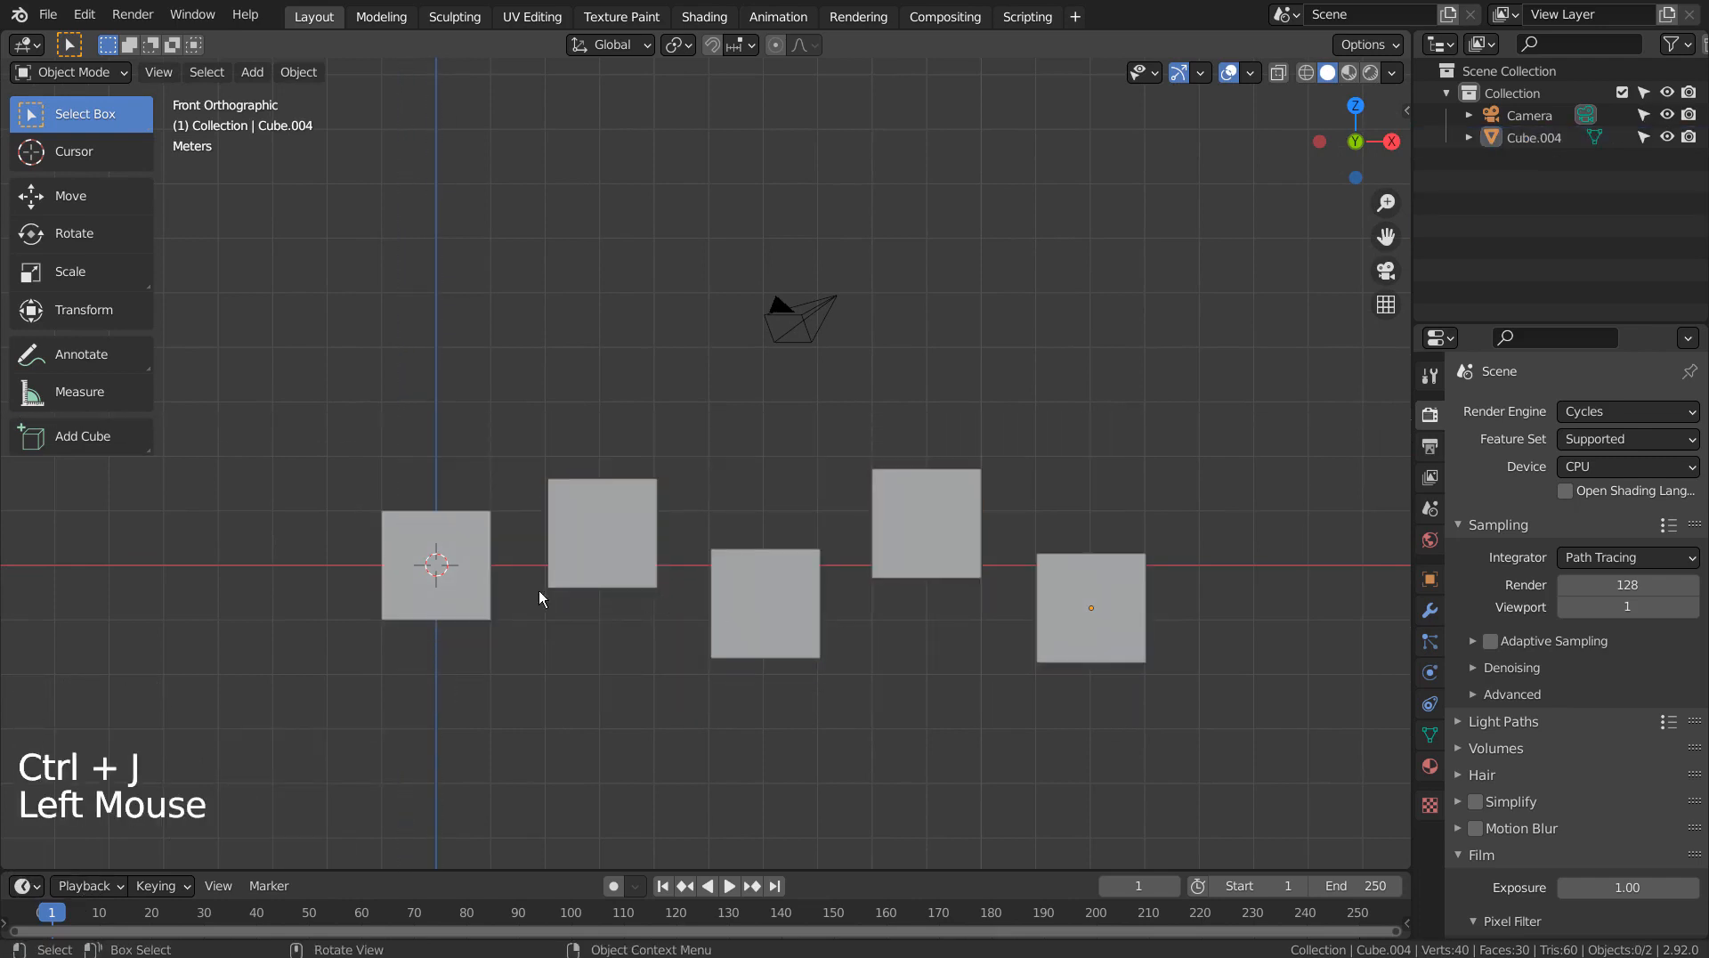
Duplicate the joined row and place the copy, Cube.001, directly above the original
drag(436, 562, 436, 329)
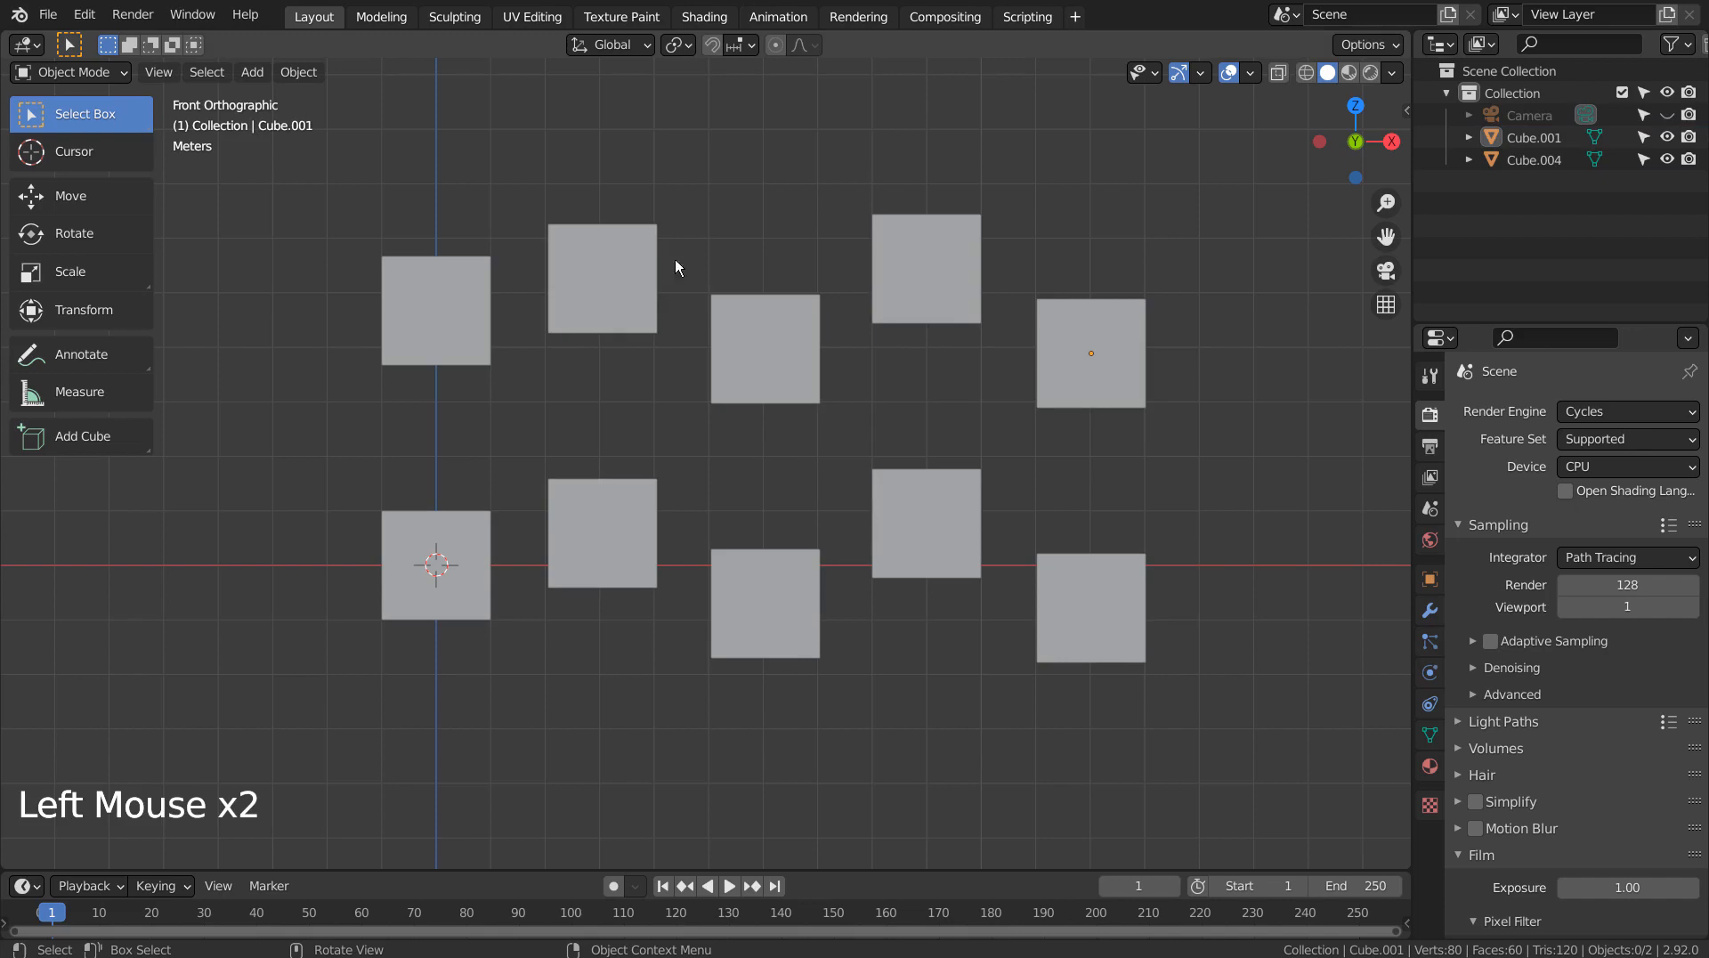
mouse_move(671, 329)
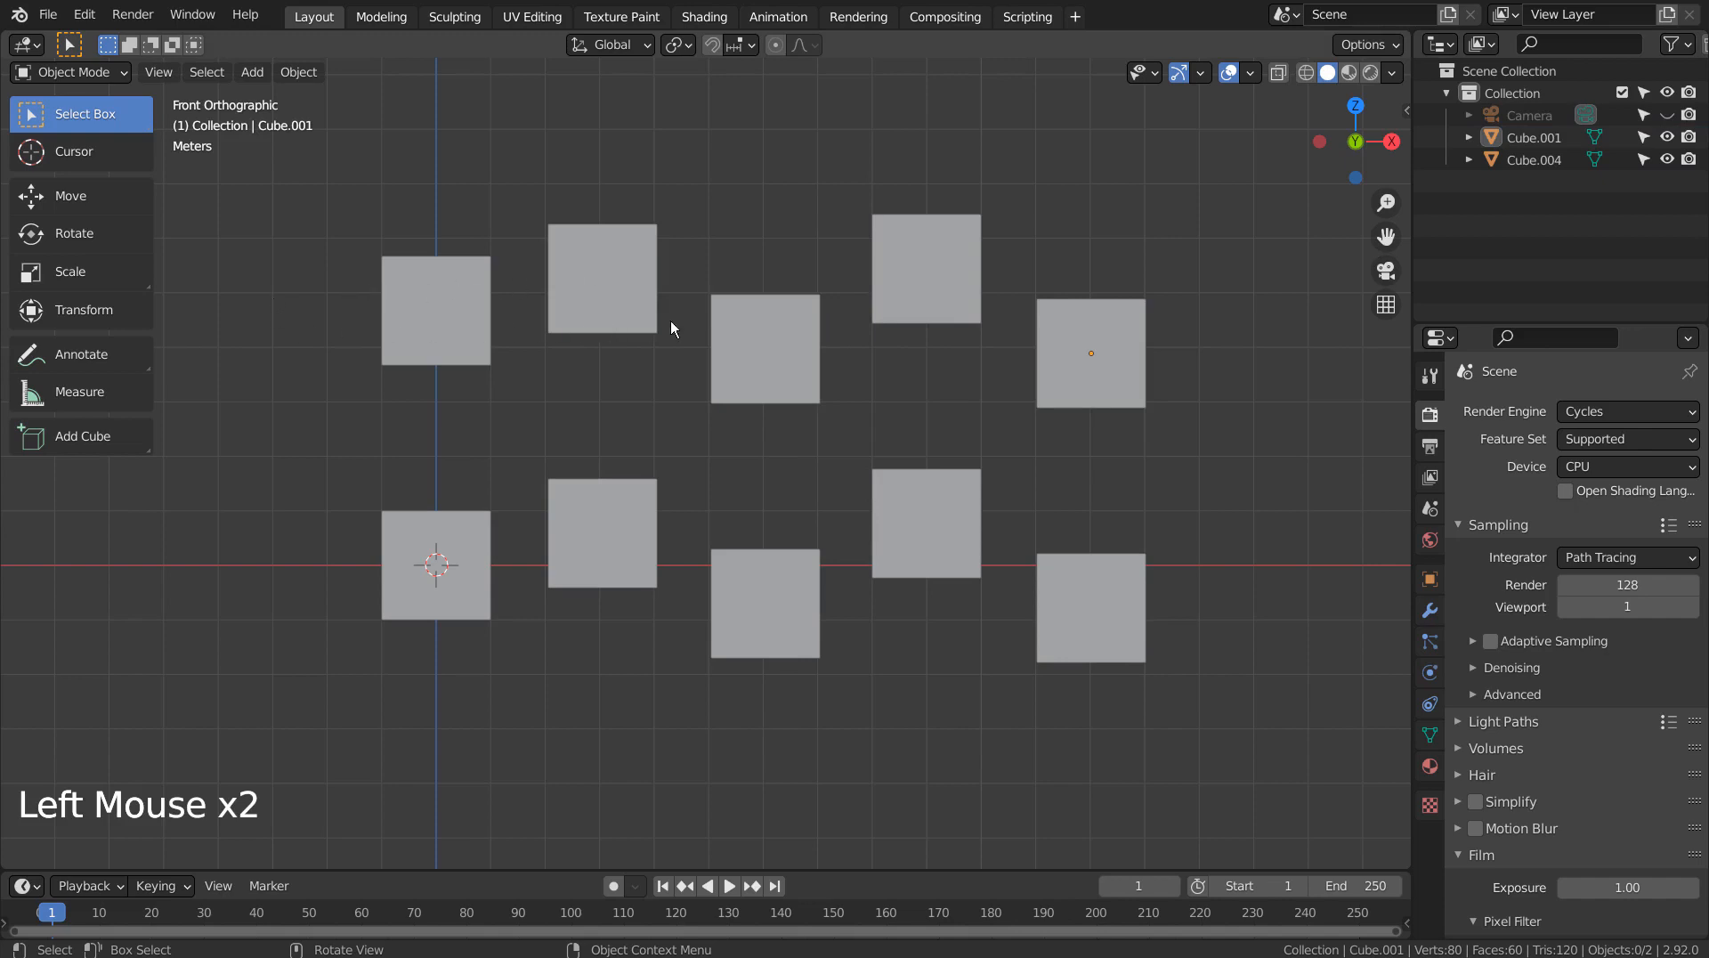
mouse_move(1148, 324)
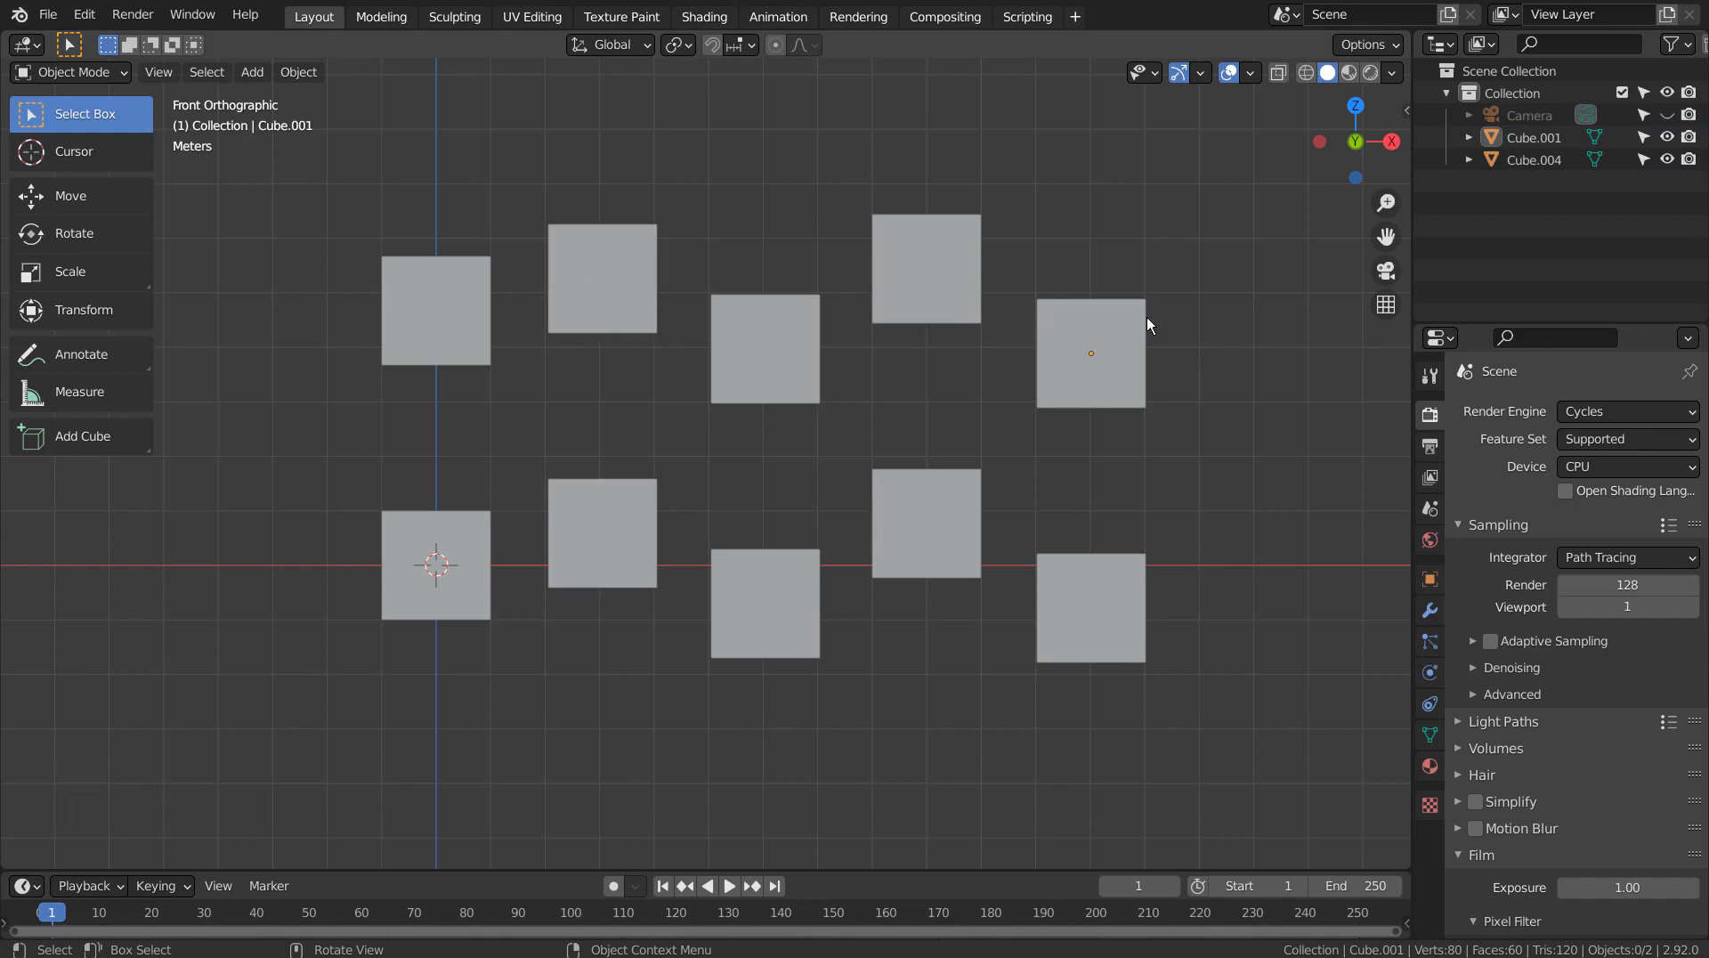
mouse_move(1091, 347)
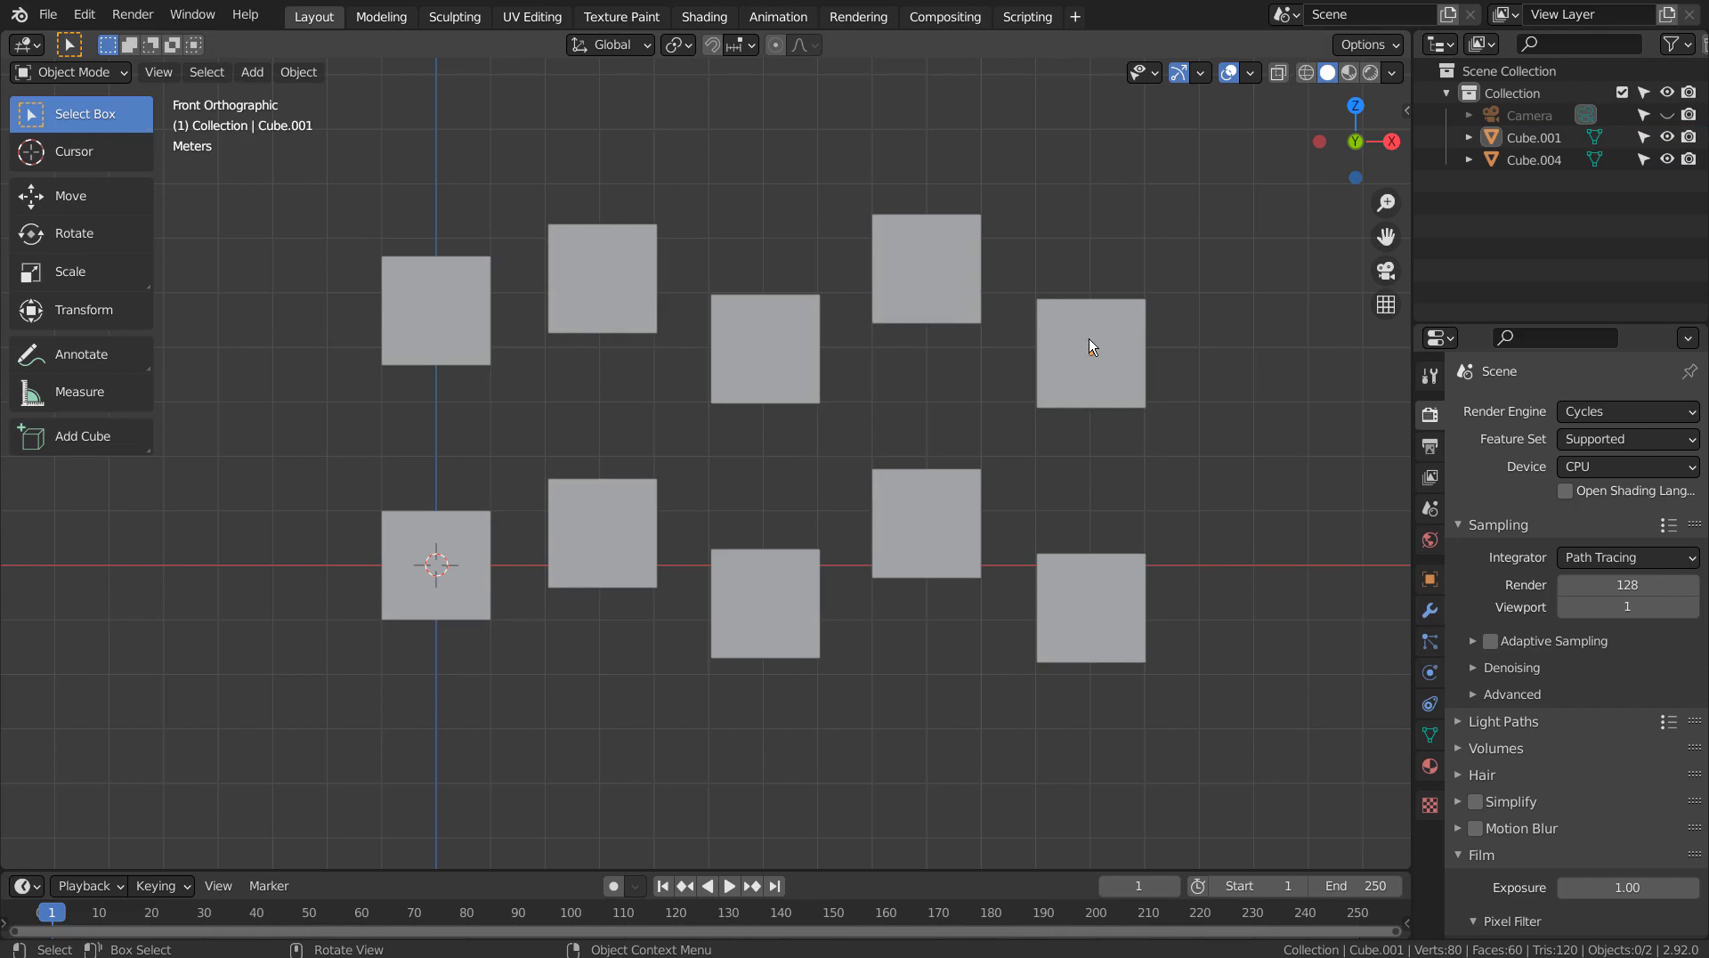
Edit the upper row, try a horizontal knife cut across its cubes, inspect it and undo it
key(Tab)
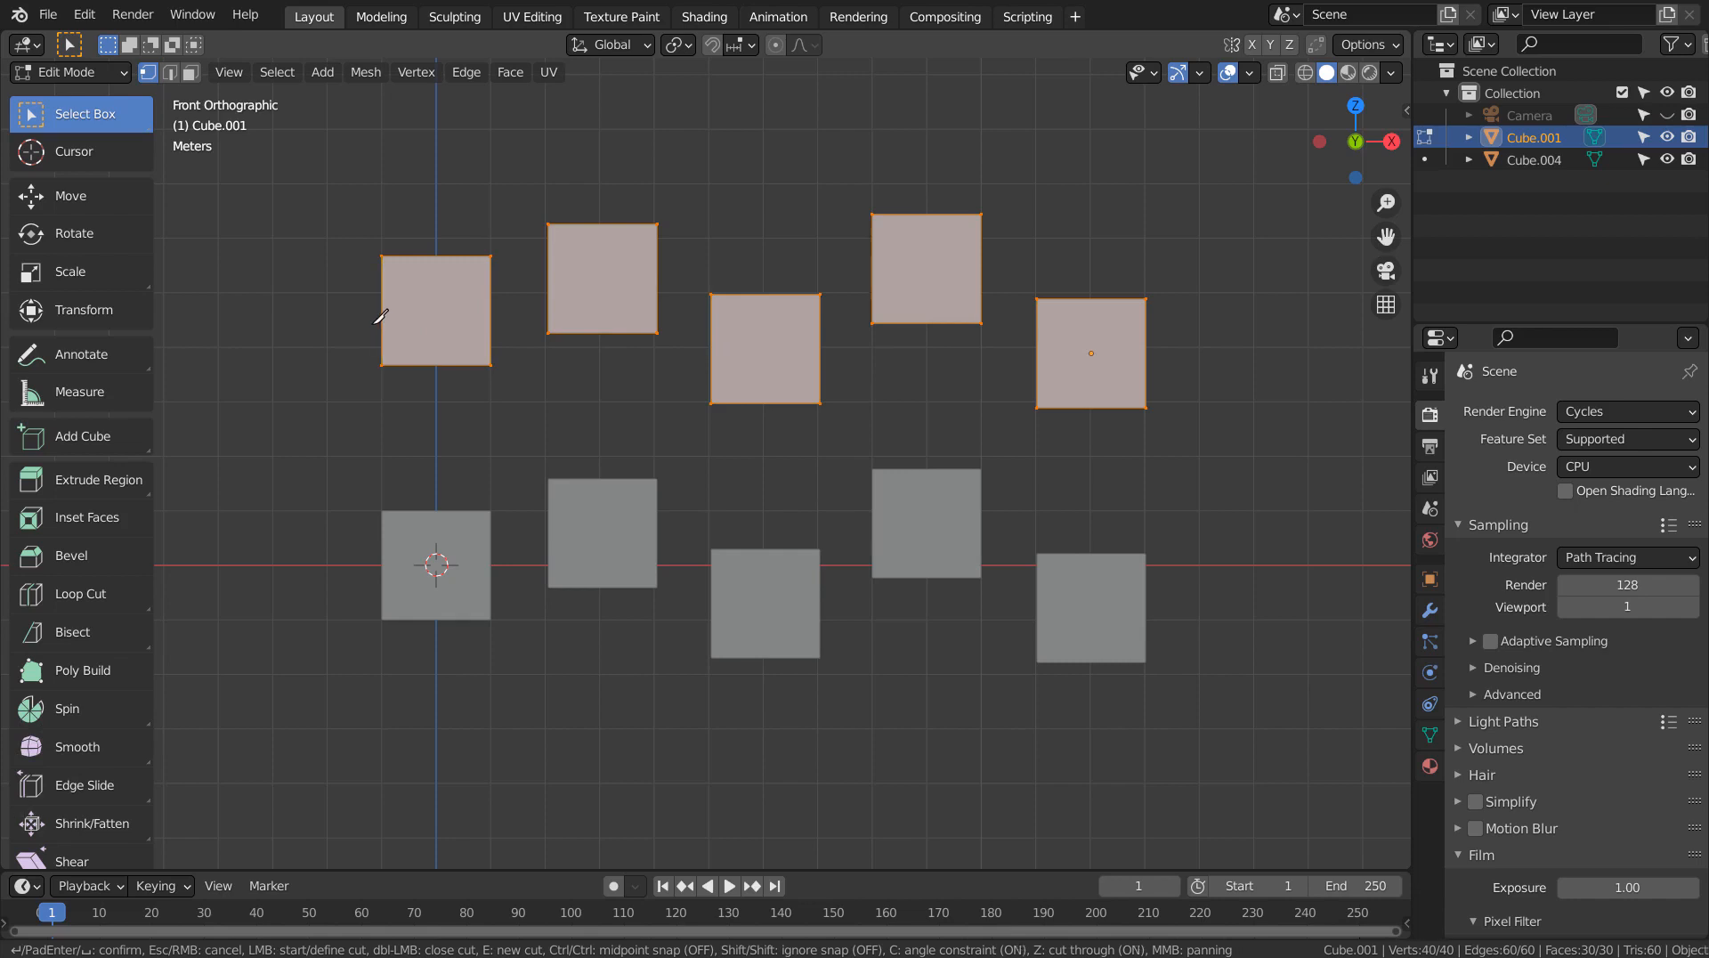
drag(381, 330, 1192, 324)
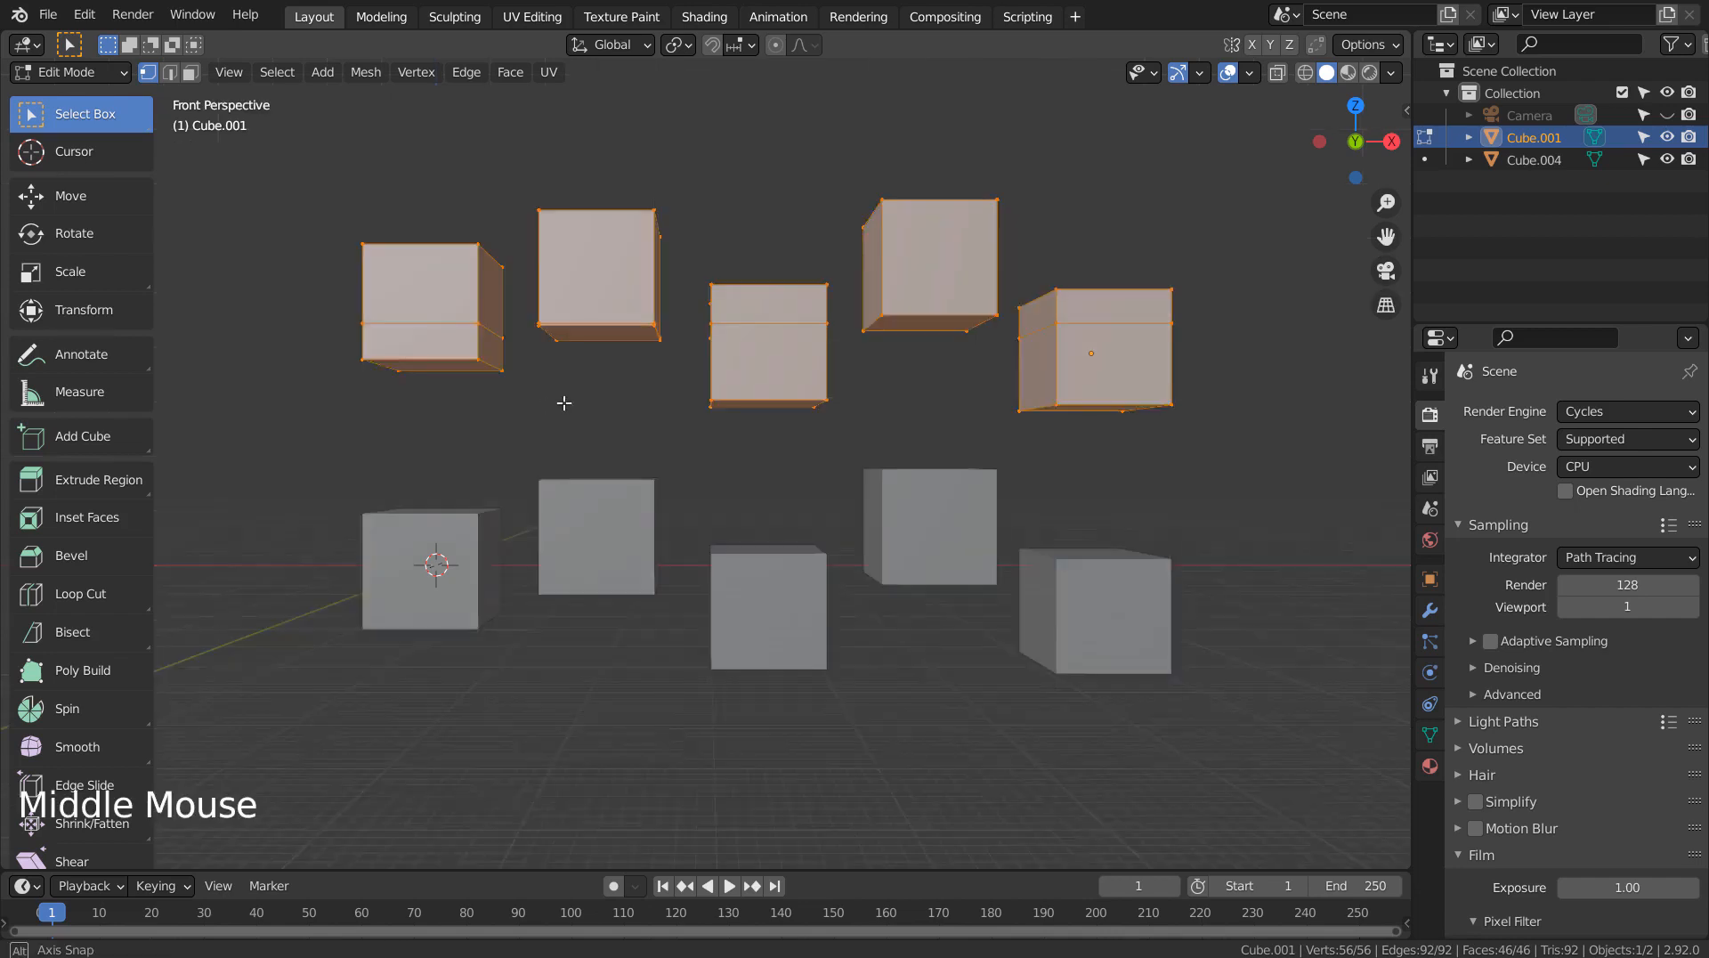
drag(763, 436, 785, 425)
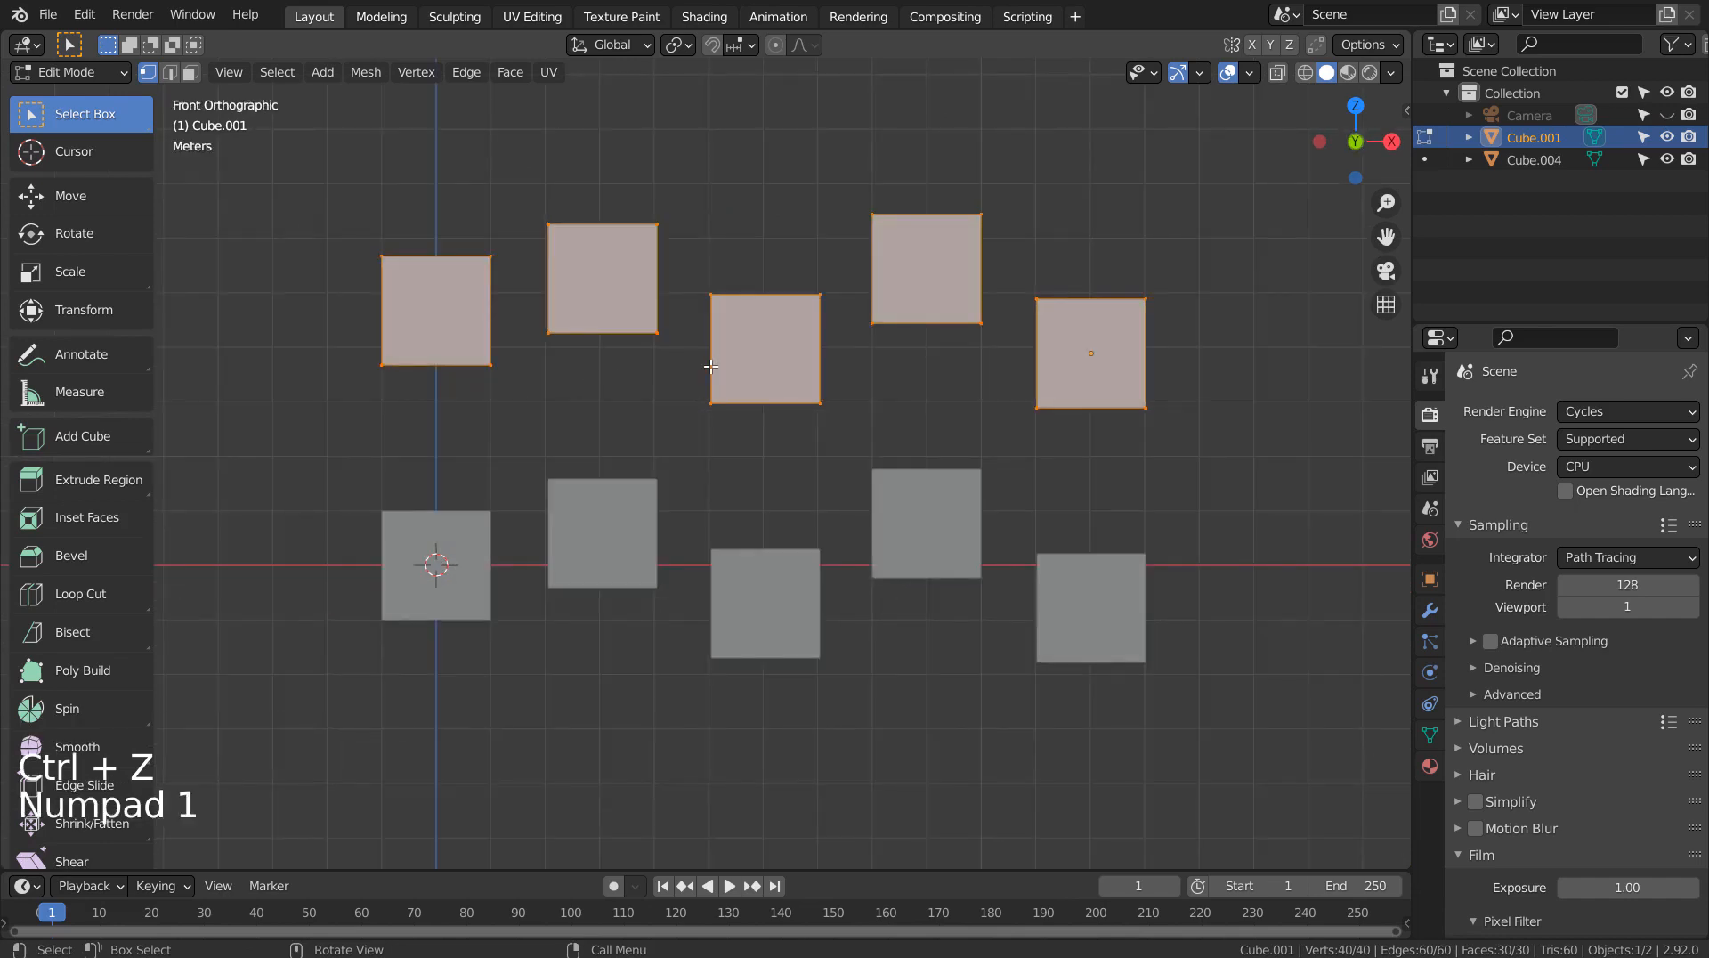
Lower two picked cubes and then the leftmost cube of the upper row along Z
click(706, 242)
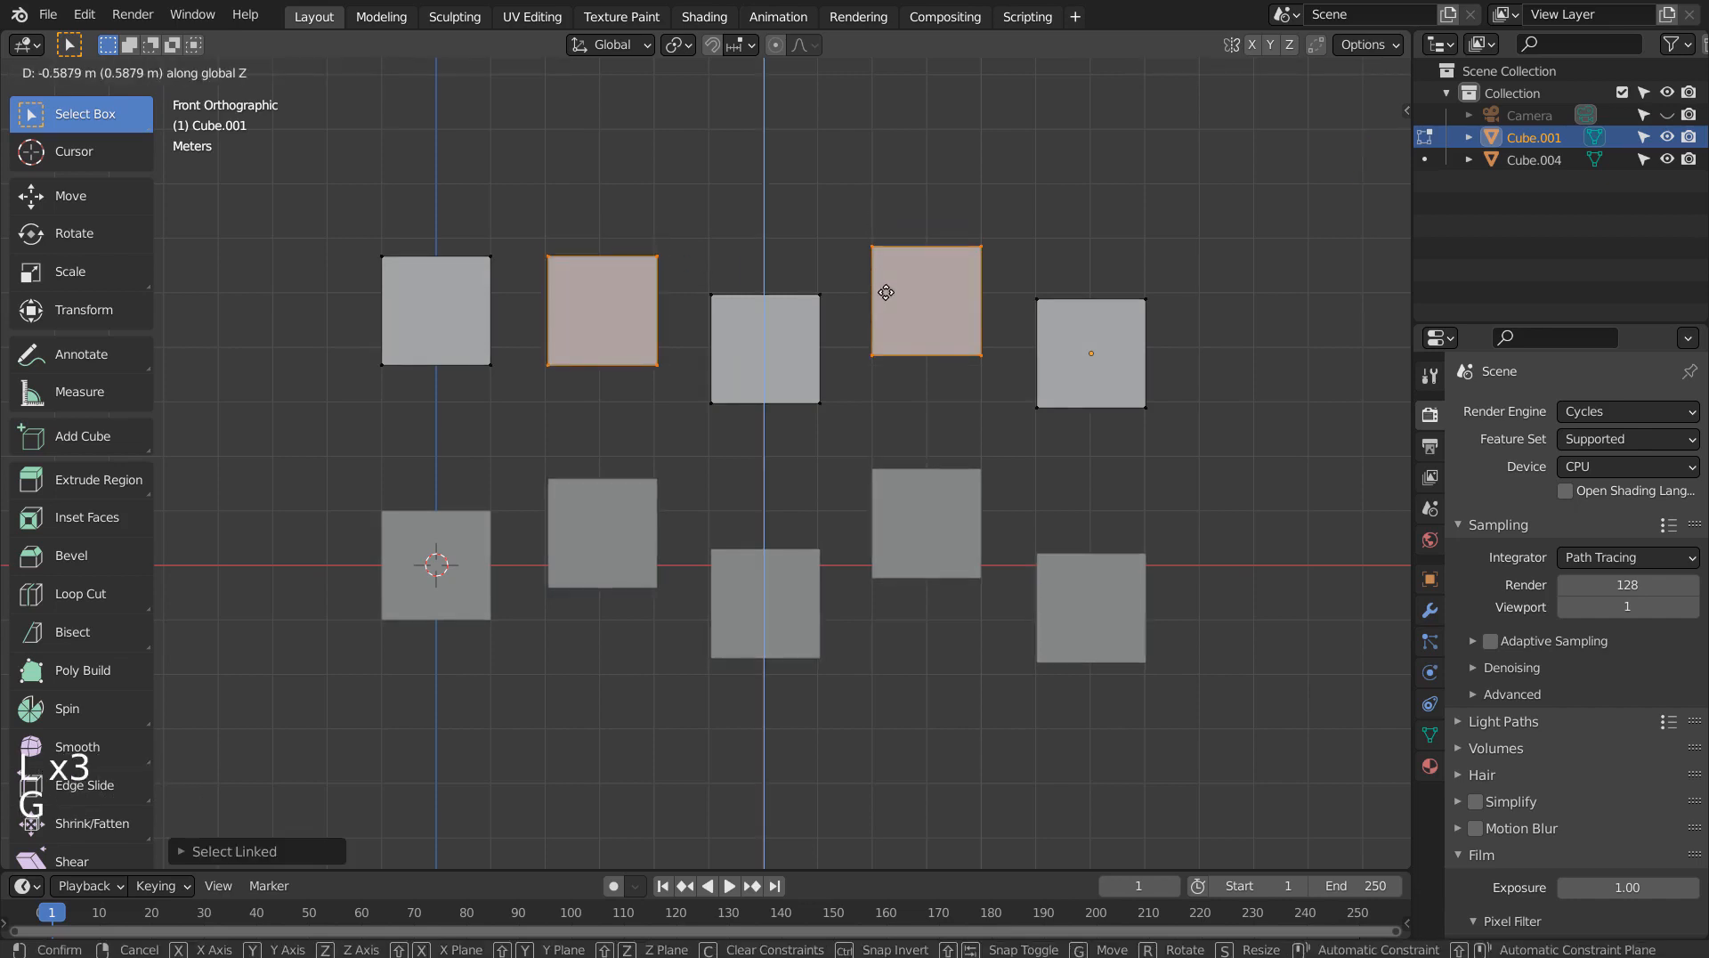
key(Tab)
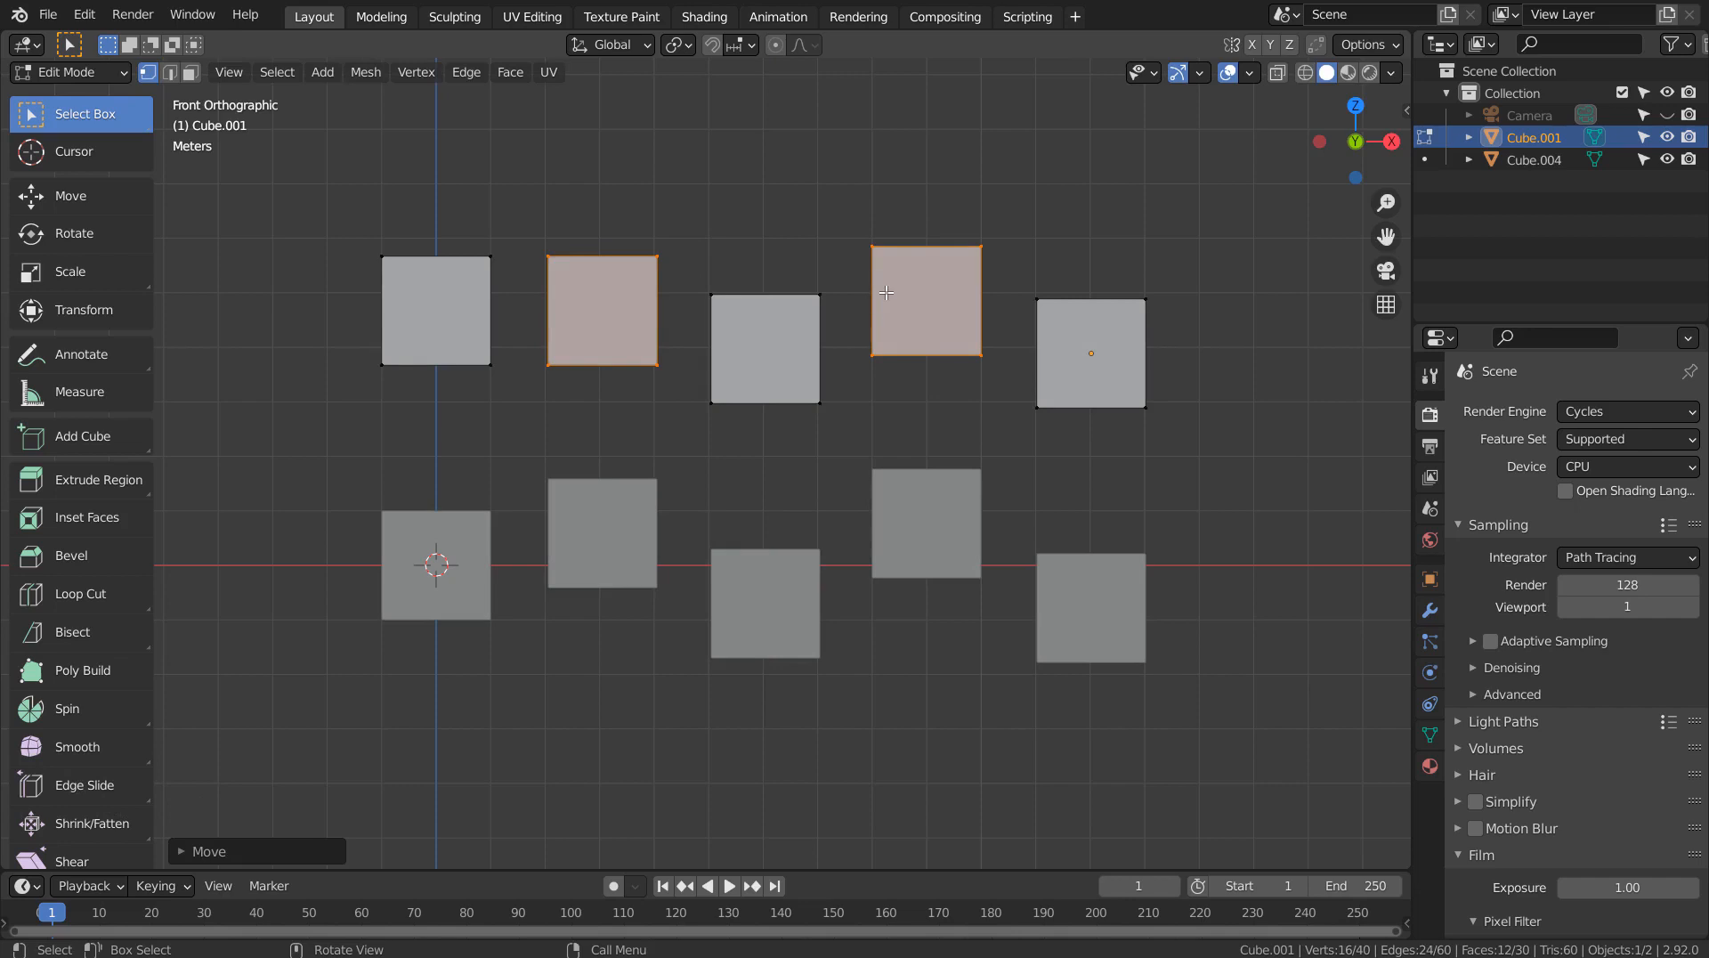
click(443, 324)
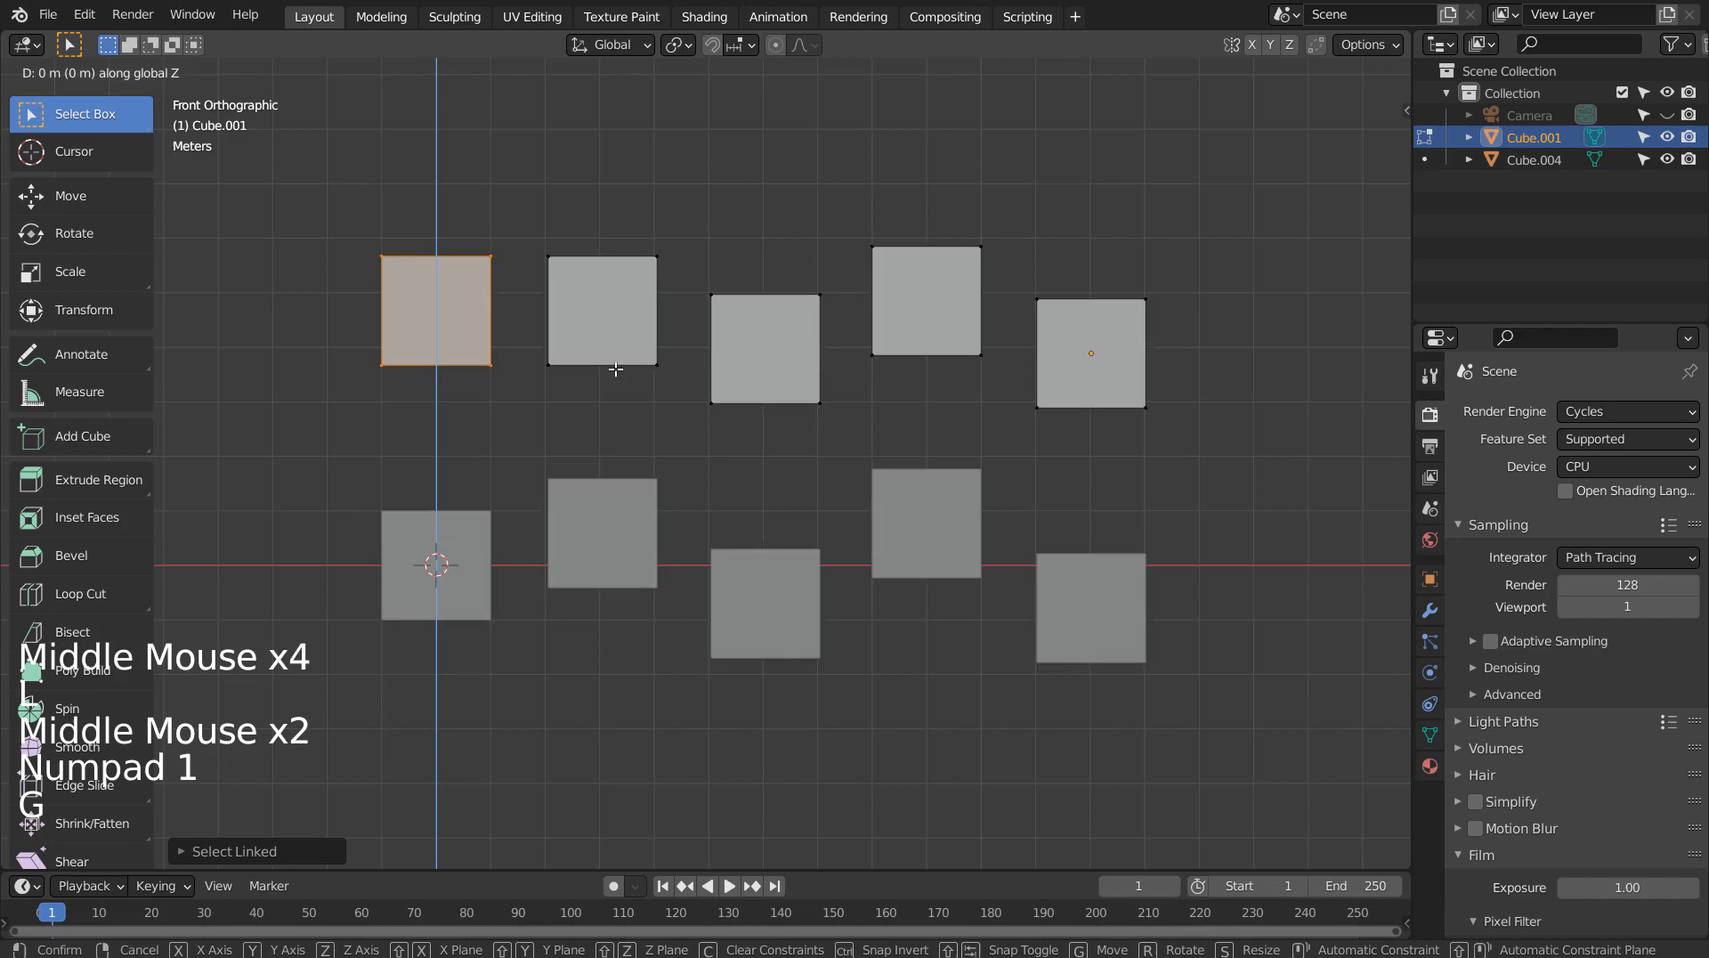
key(Tab)
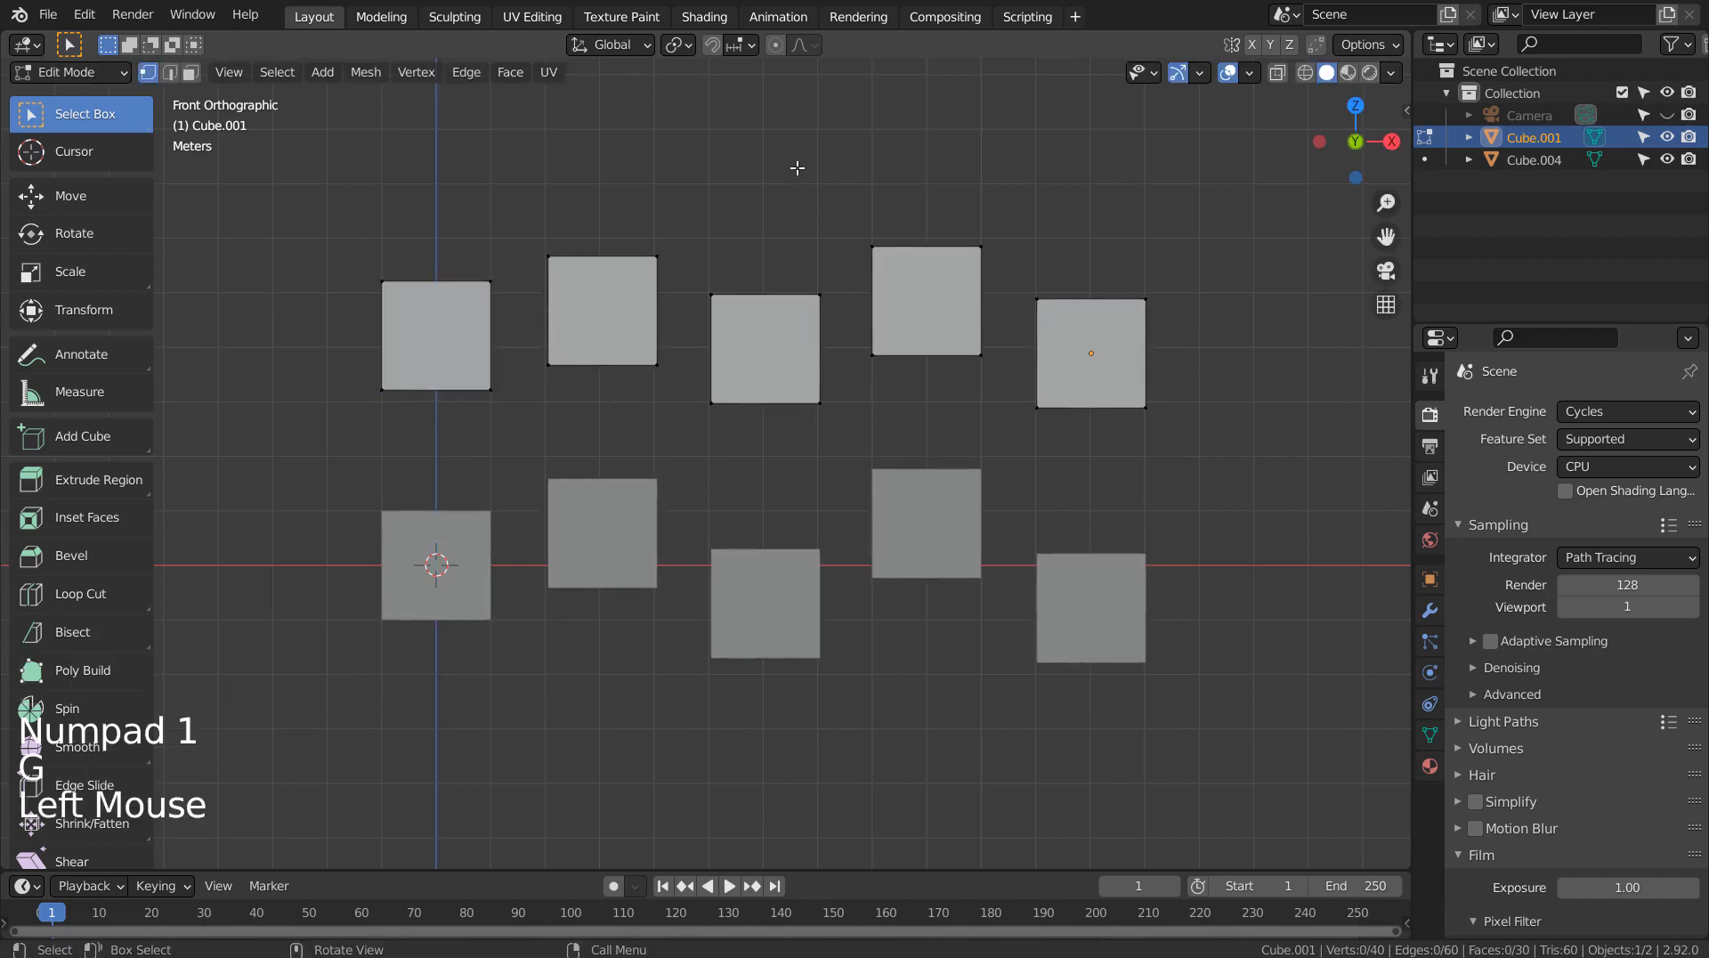
Bisect all upper-row cubes along one horizontal plane and select their top halves via Select Loop Inner-Region
key(k)
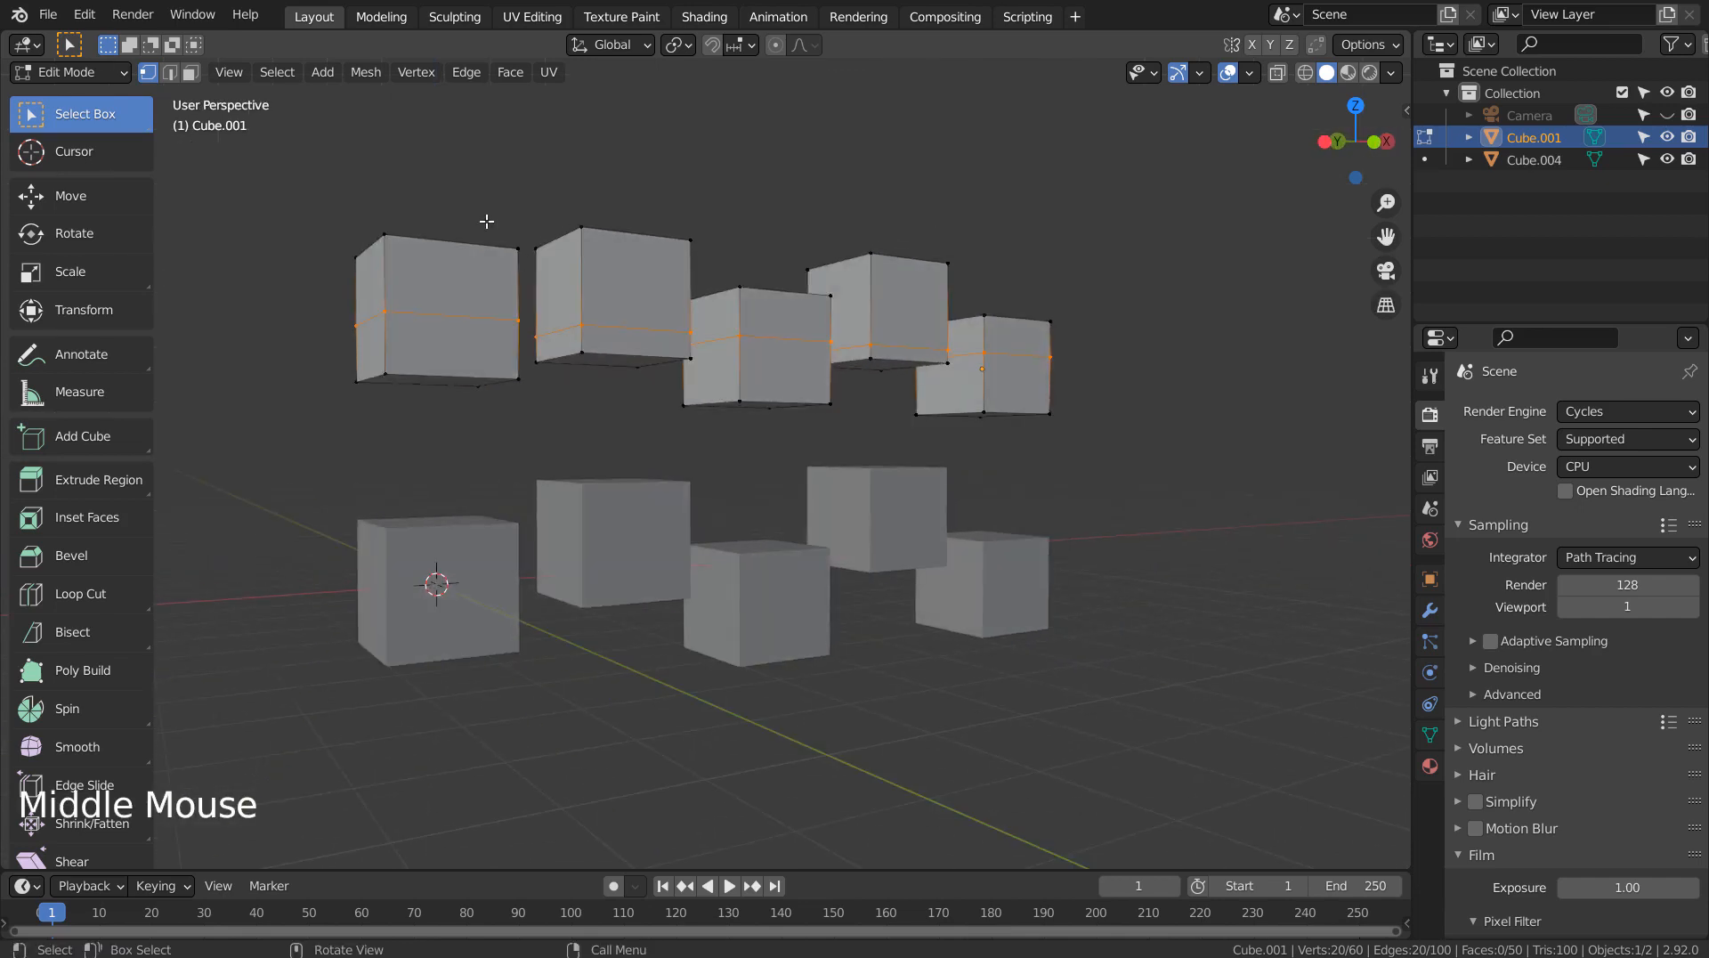
click(276, 71)
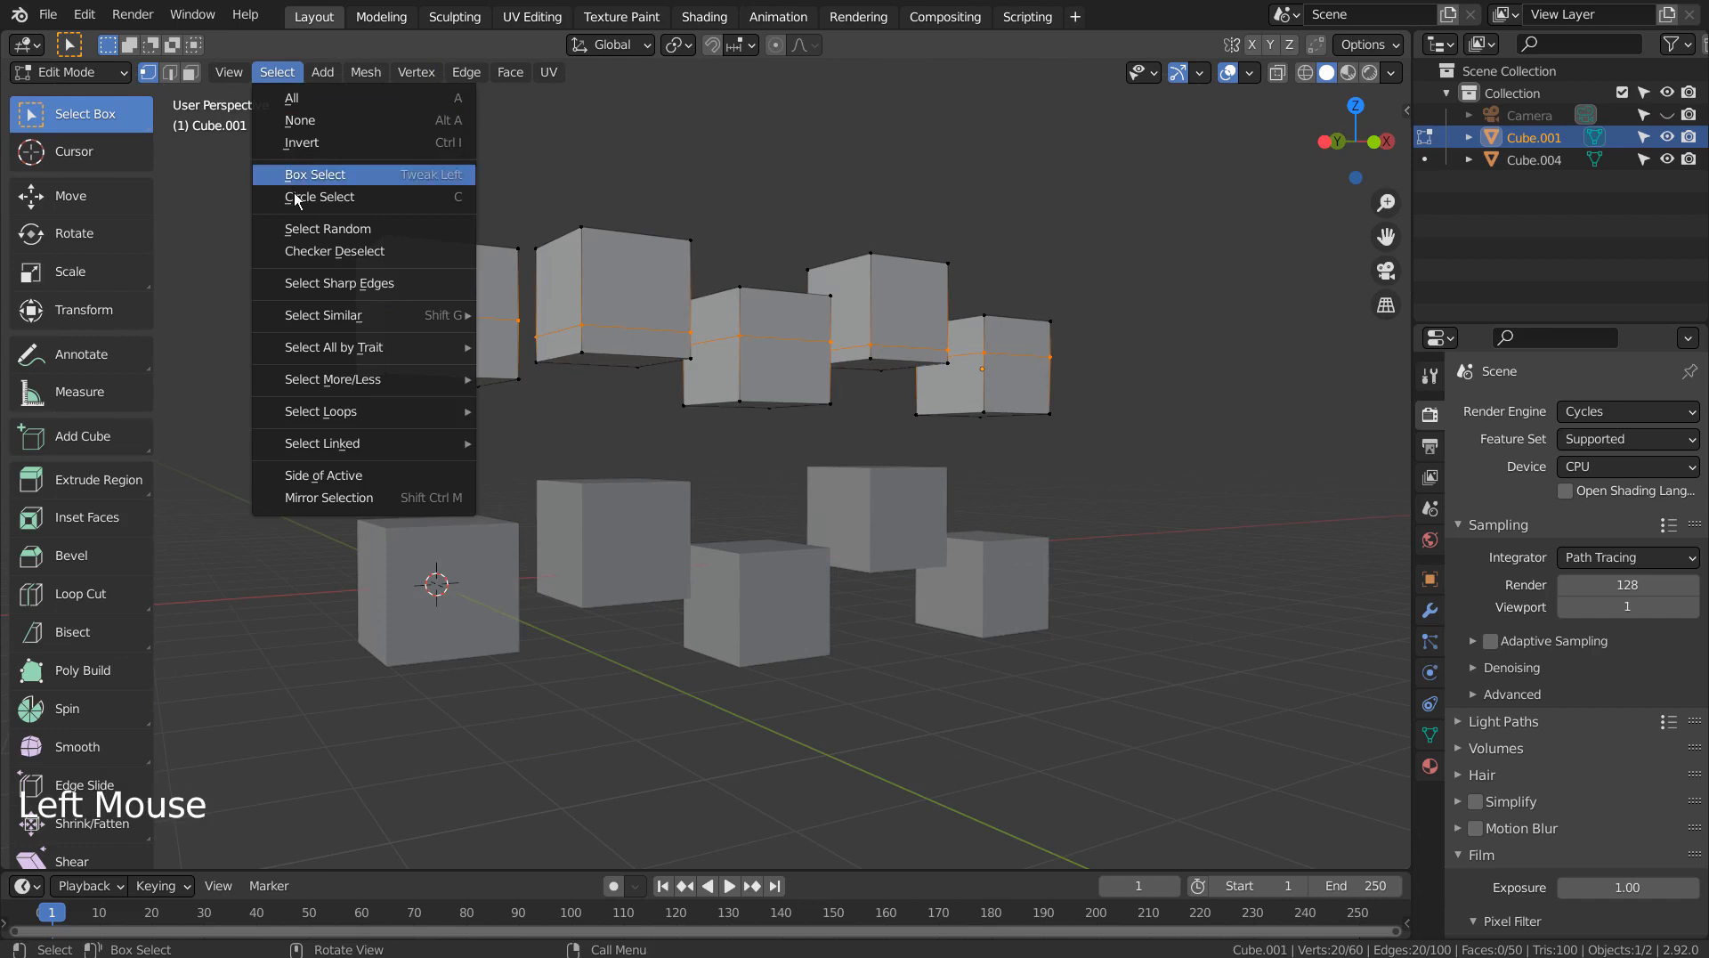
mouse_move(333, 347)
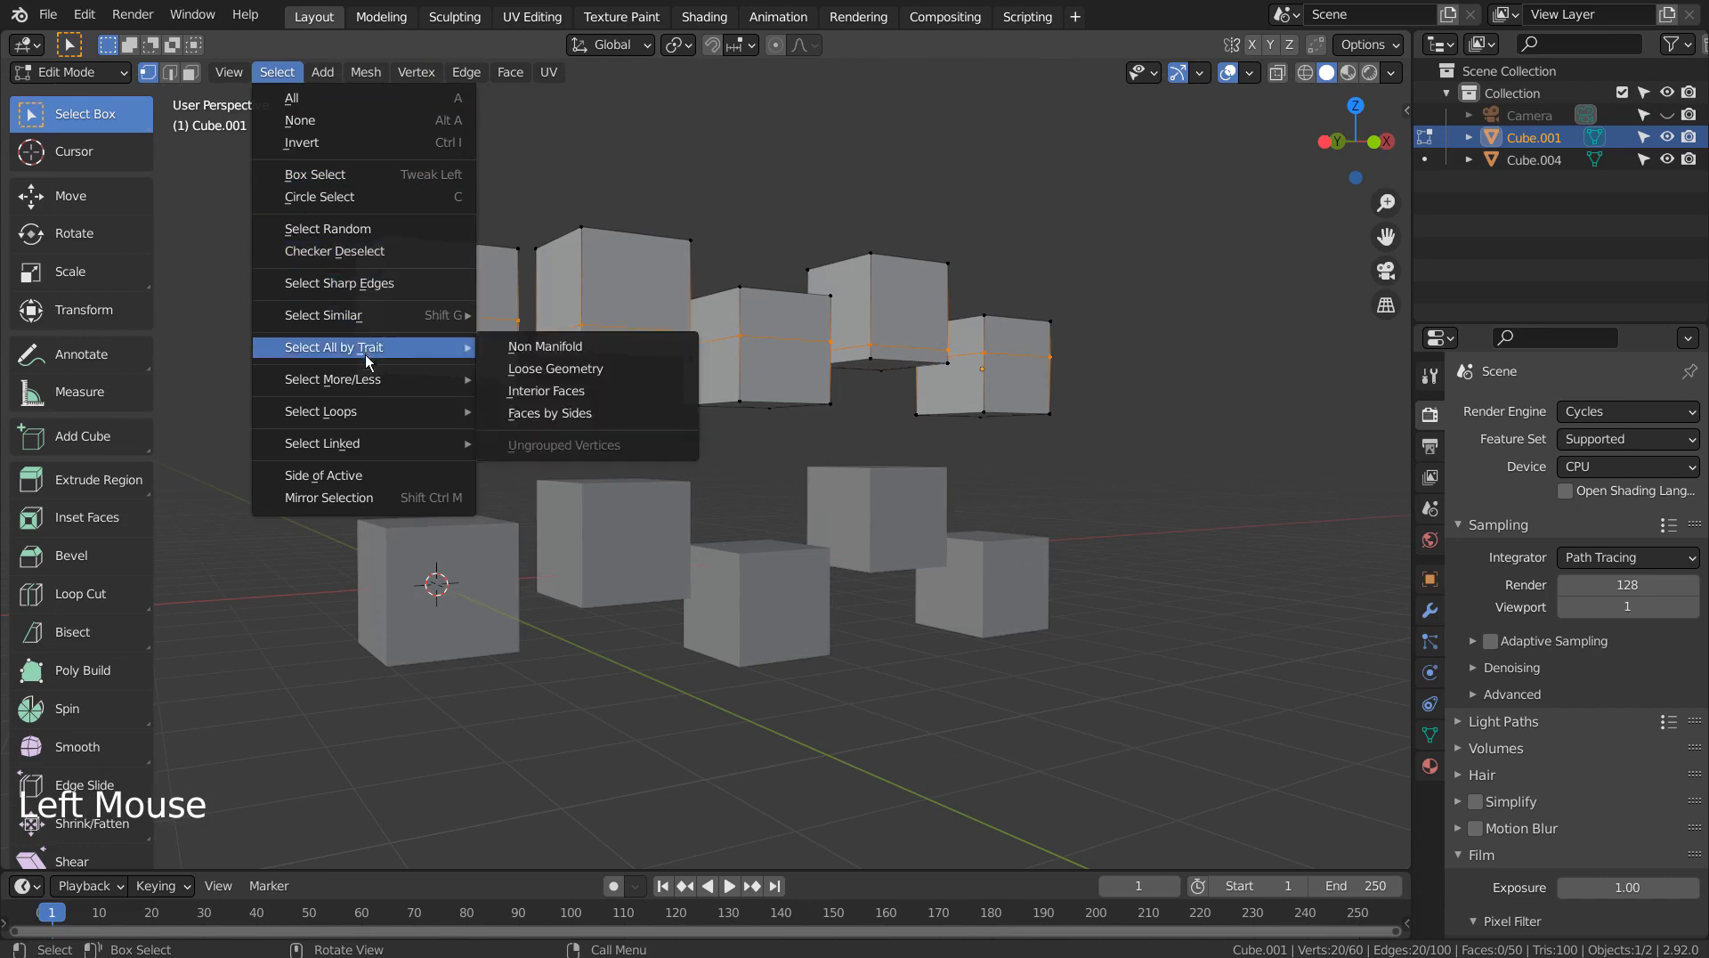
mouse_move(321, 411)
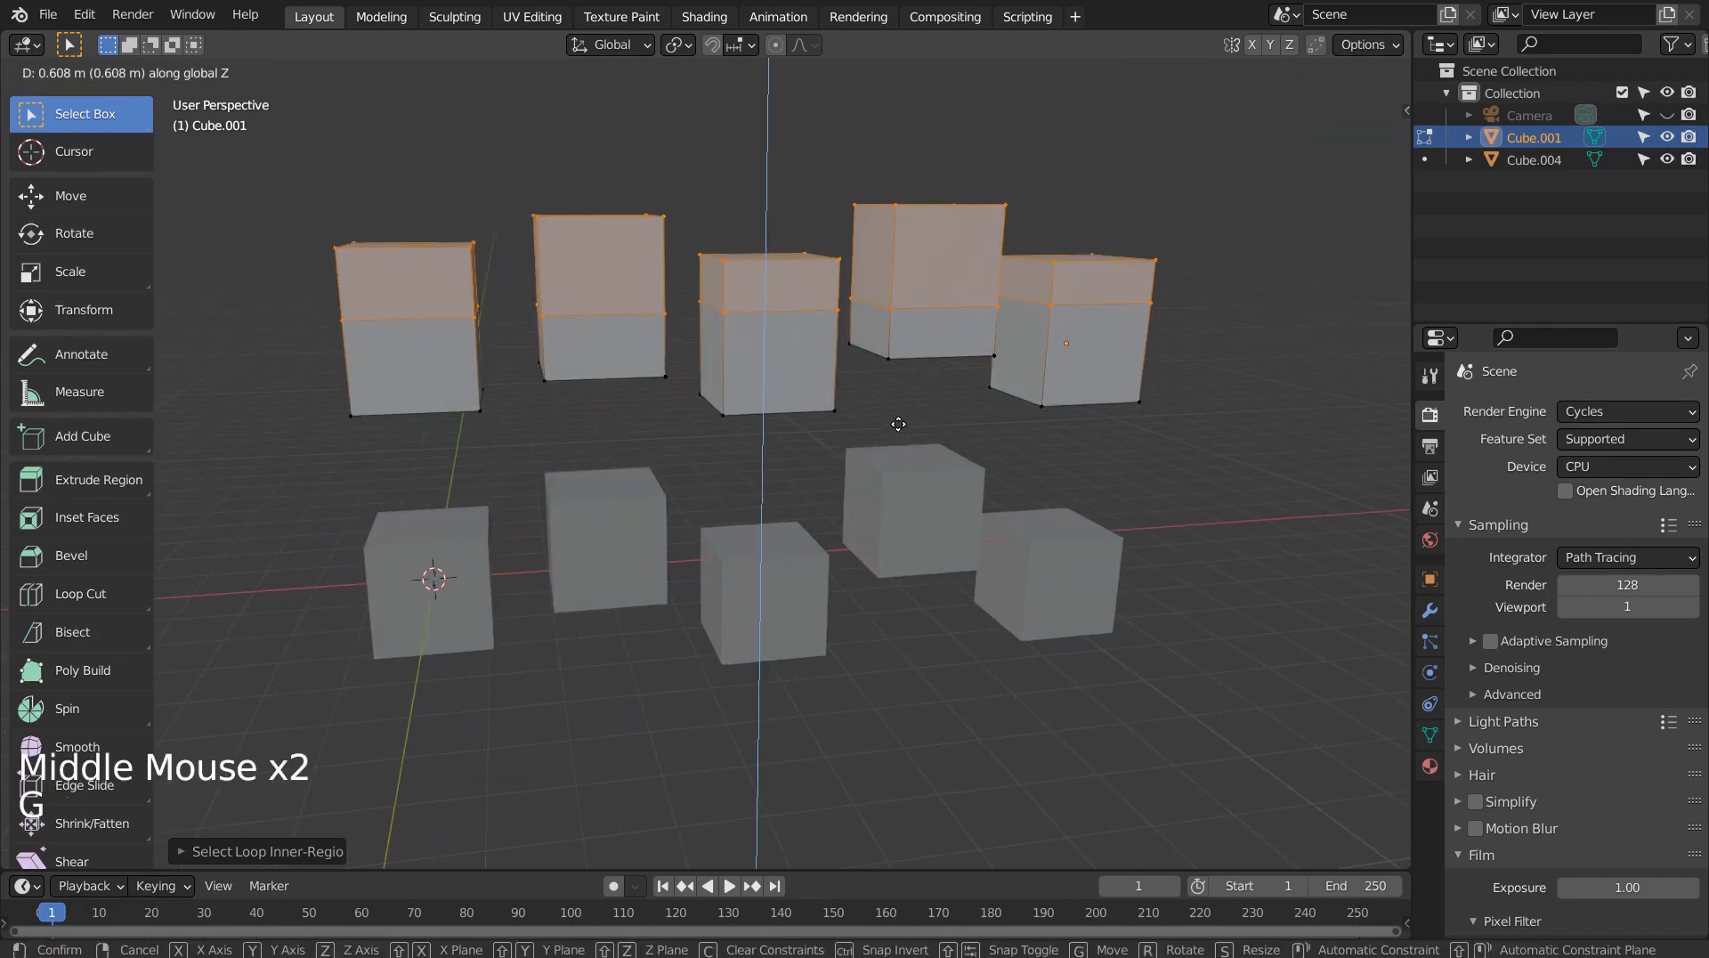
key(p)
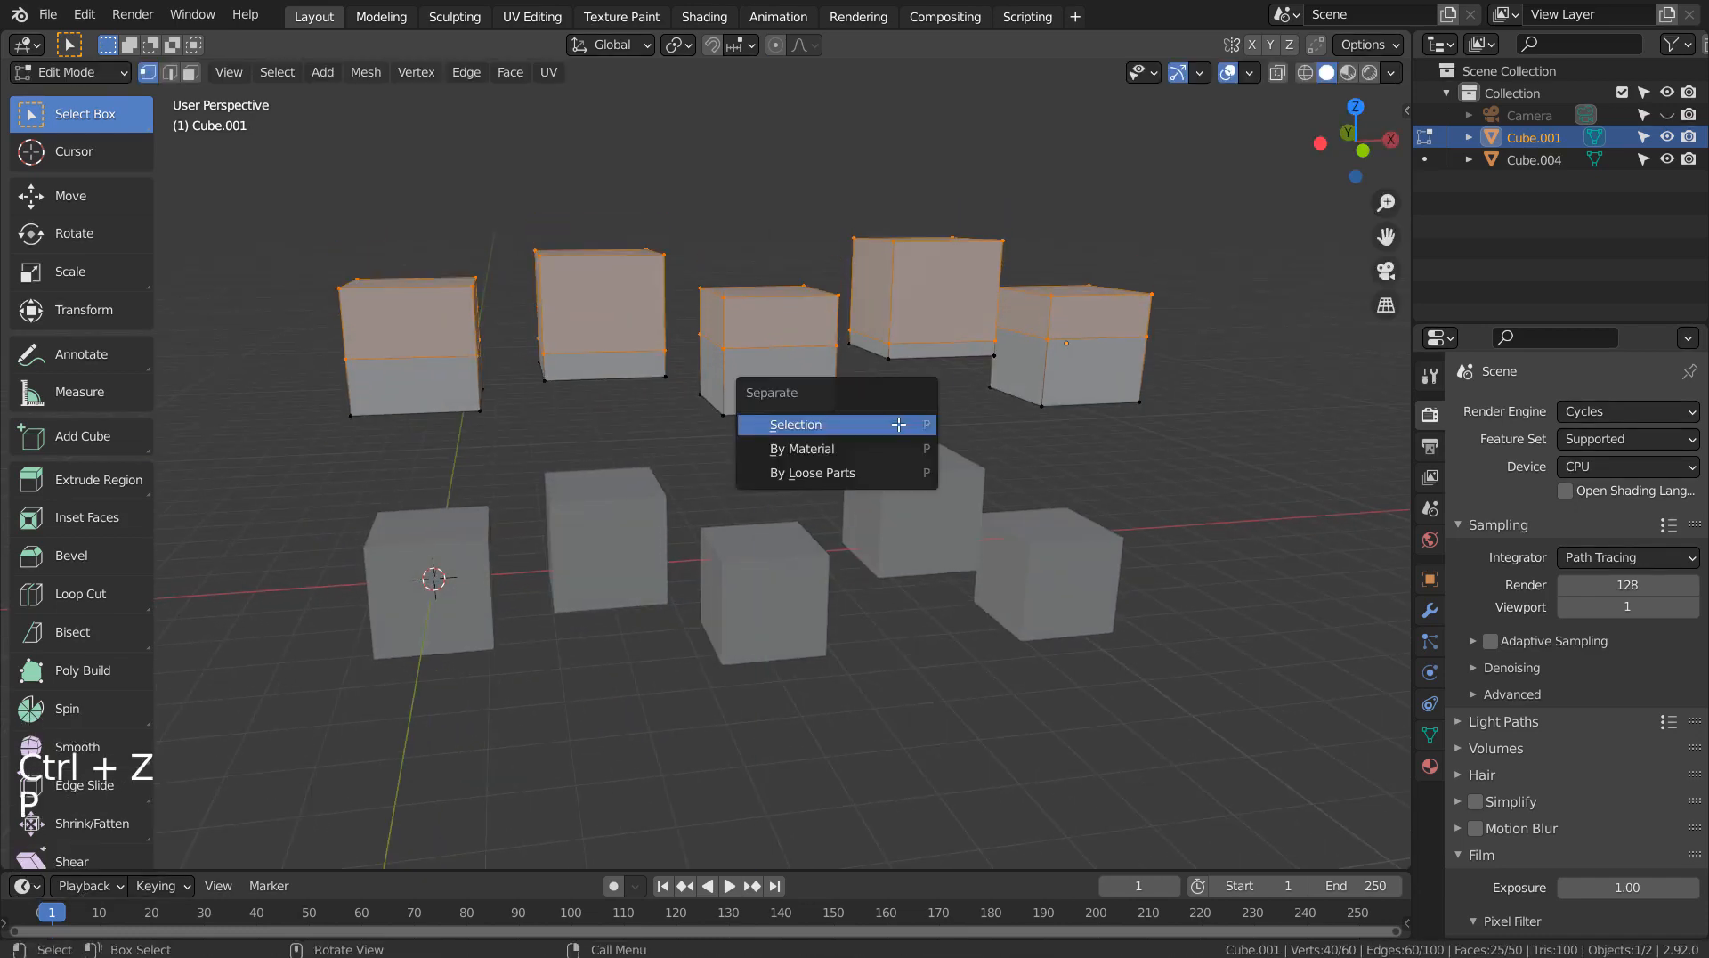
Separate the top halves into Cube.002, inspect them in Edit Mode and switch to front orthographic view
click(796, 423)
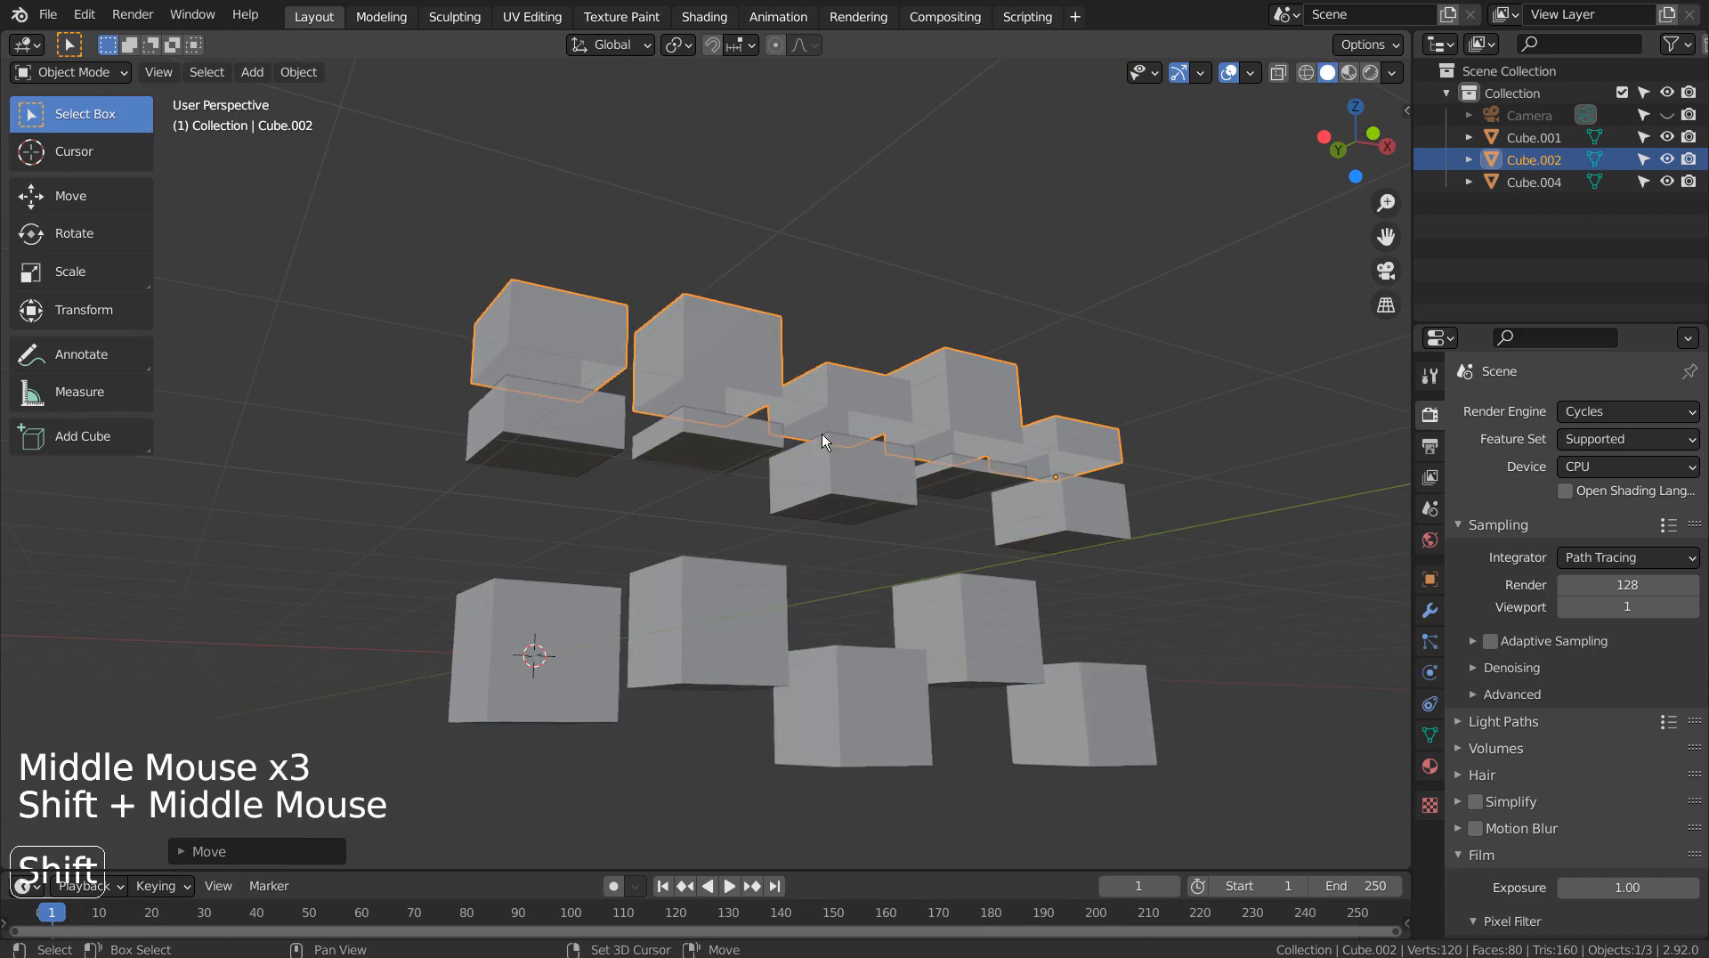
key(Tab)
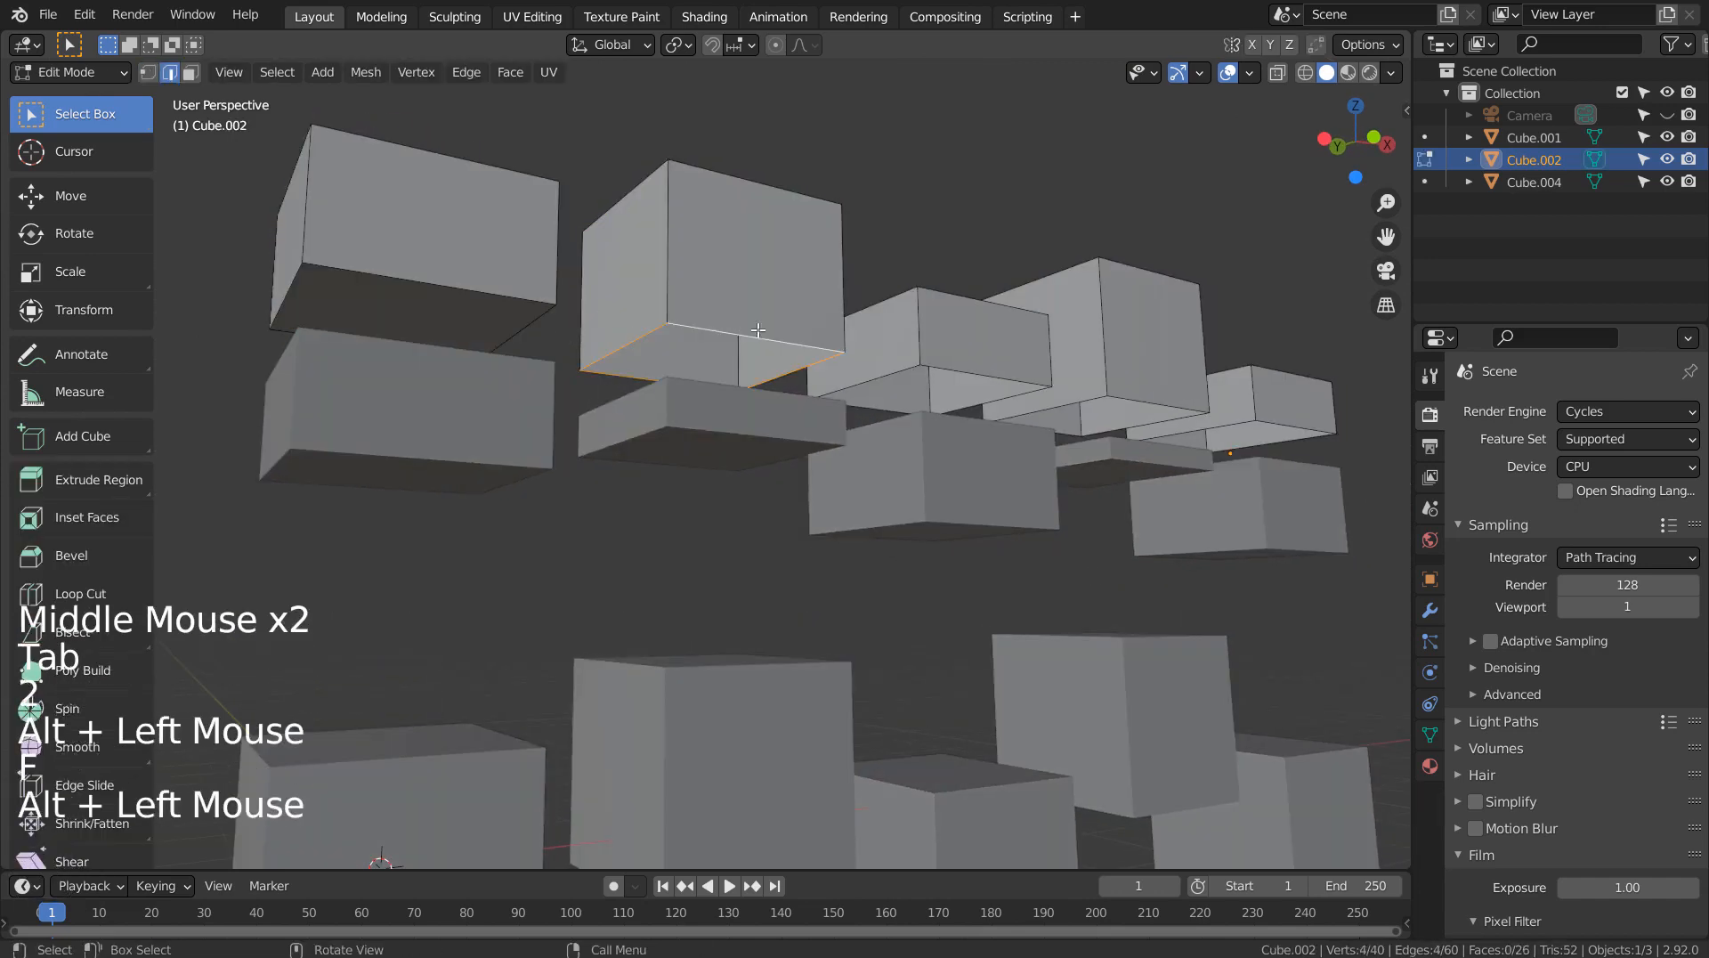
click(925, 392)
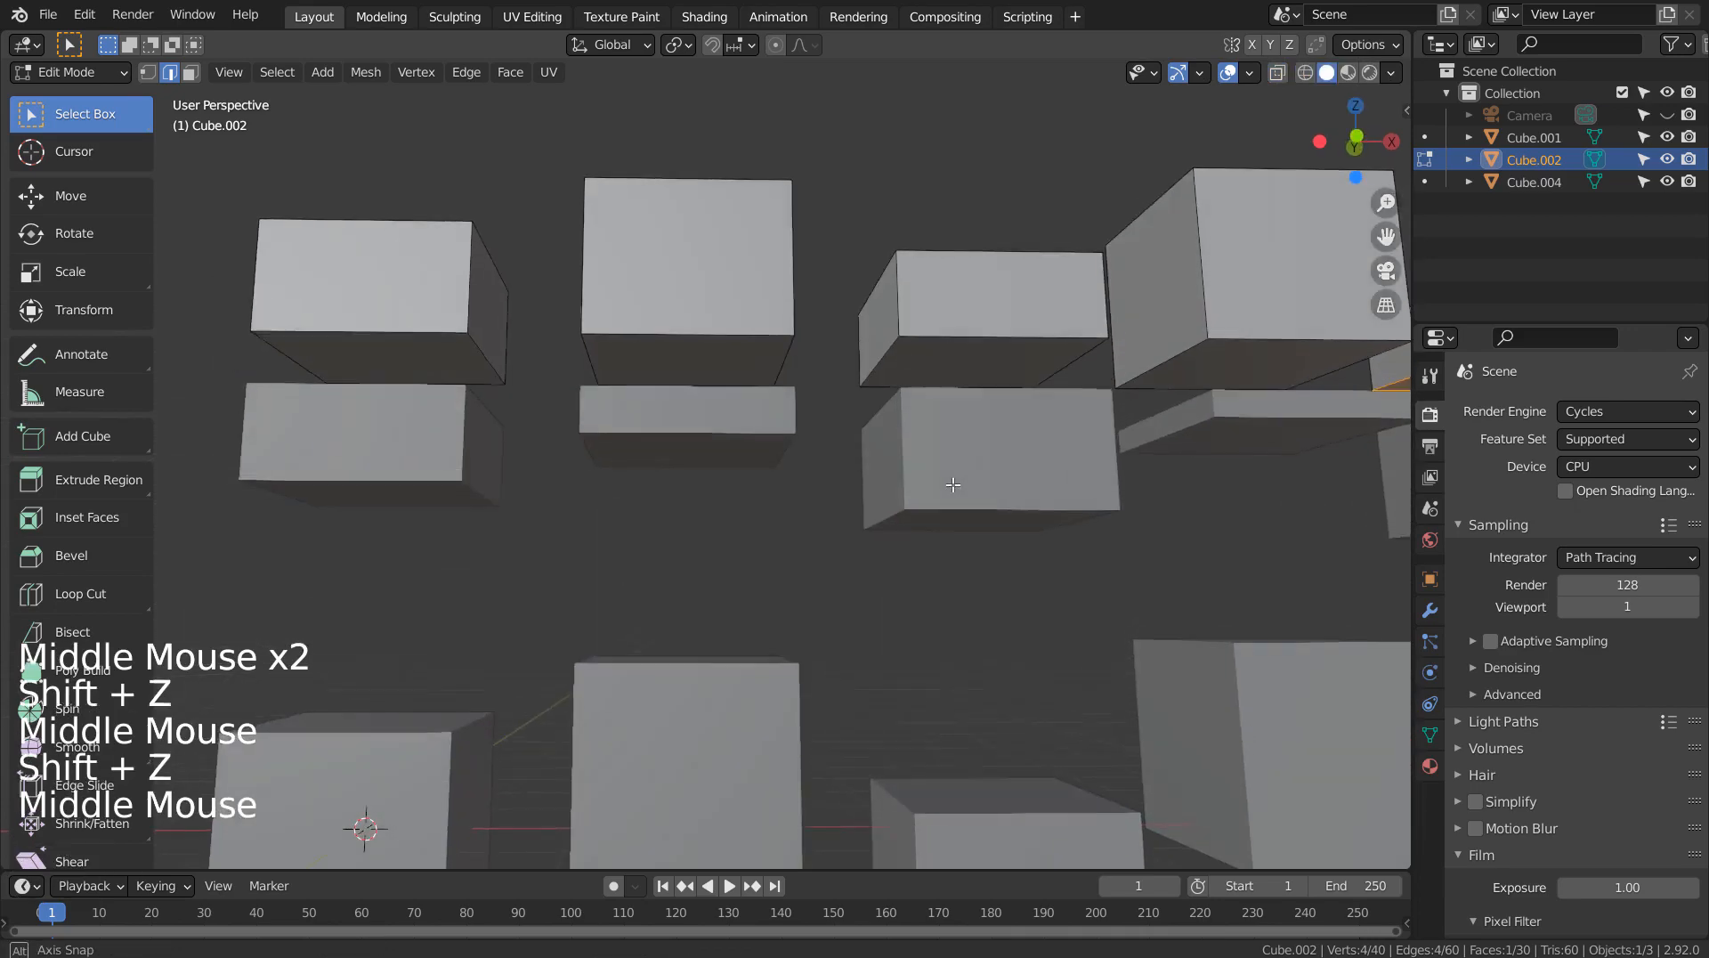
scroll(down, 3)
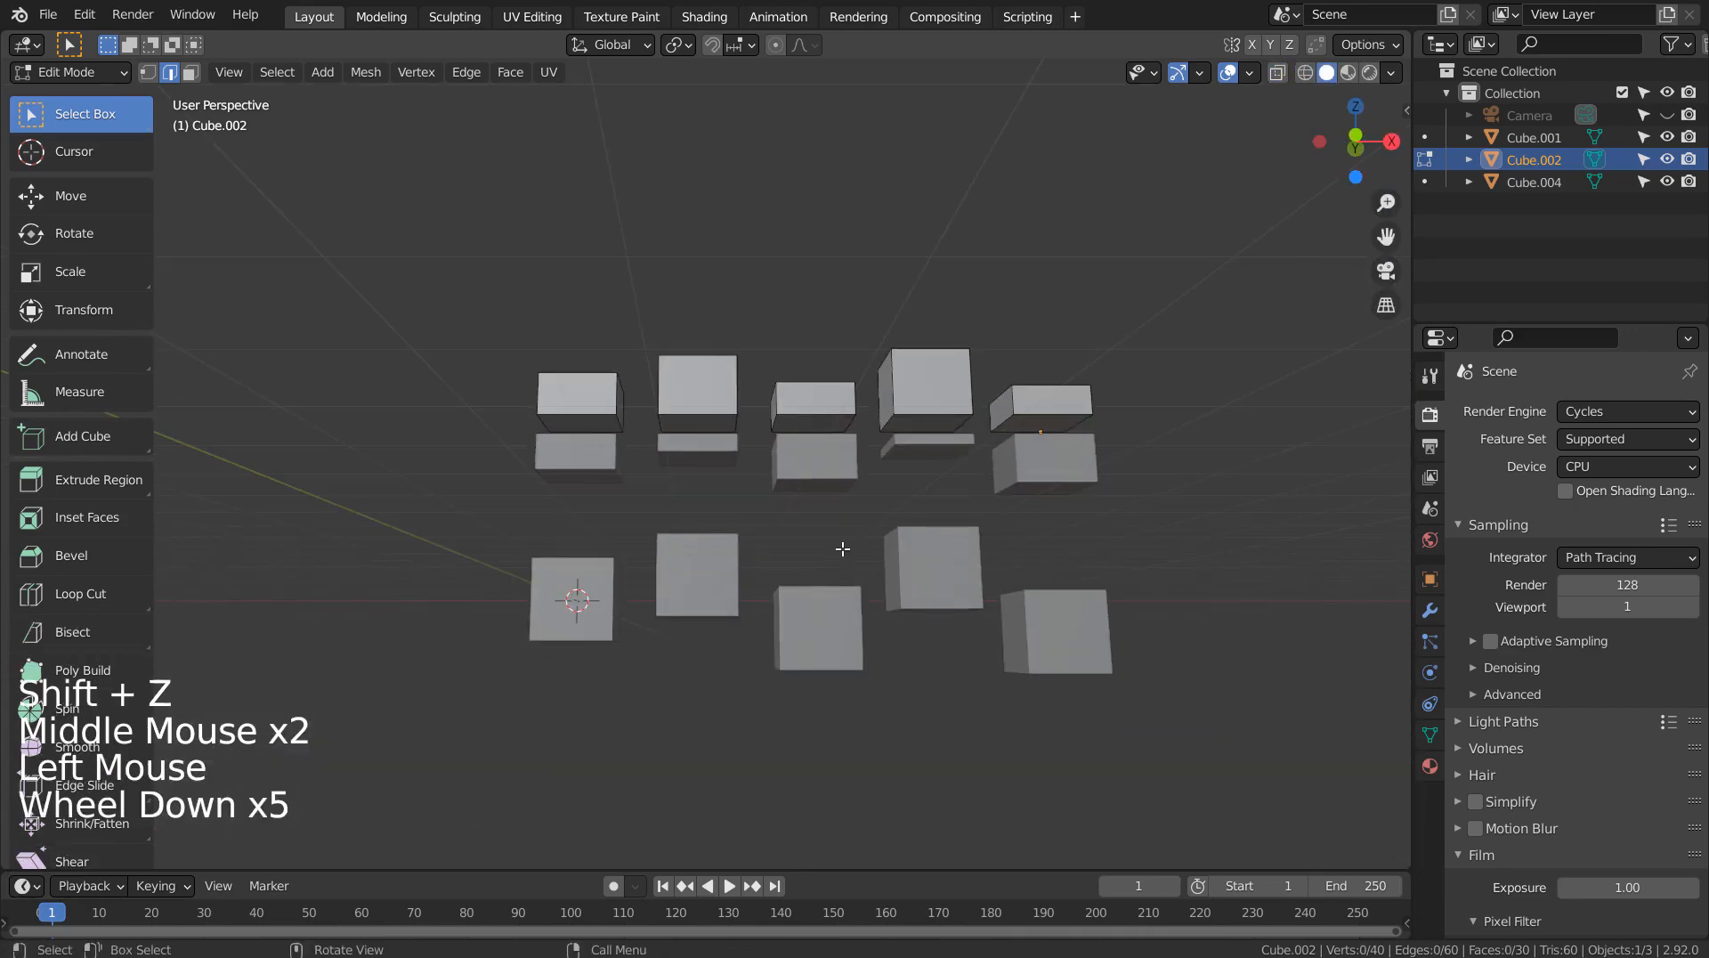
key(KP_1)
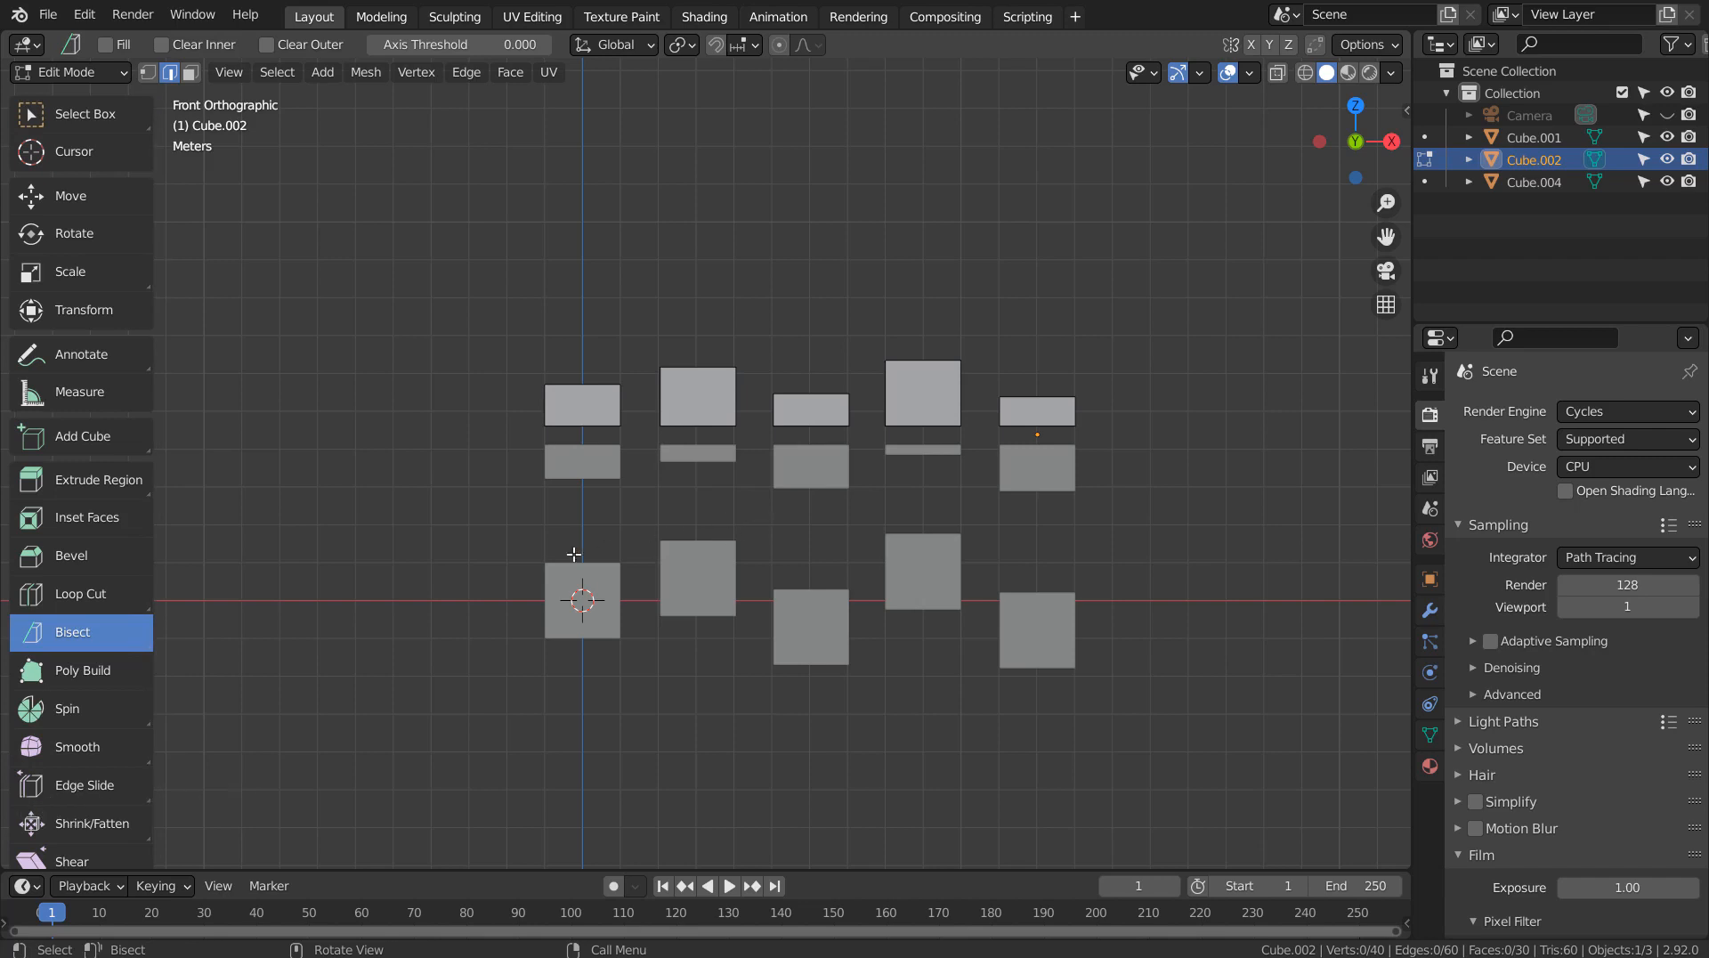
Edit the bottom row in wireframe and shift its leftmost cubes downward, then finish editing
key(Tab)
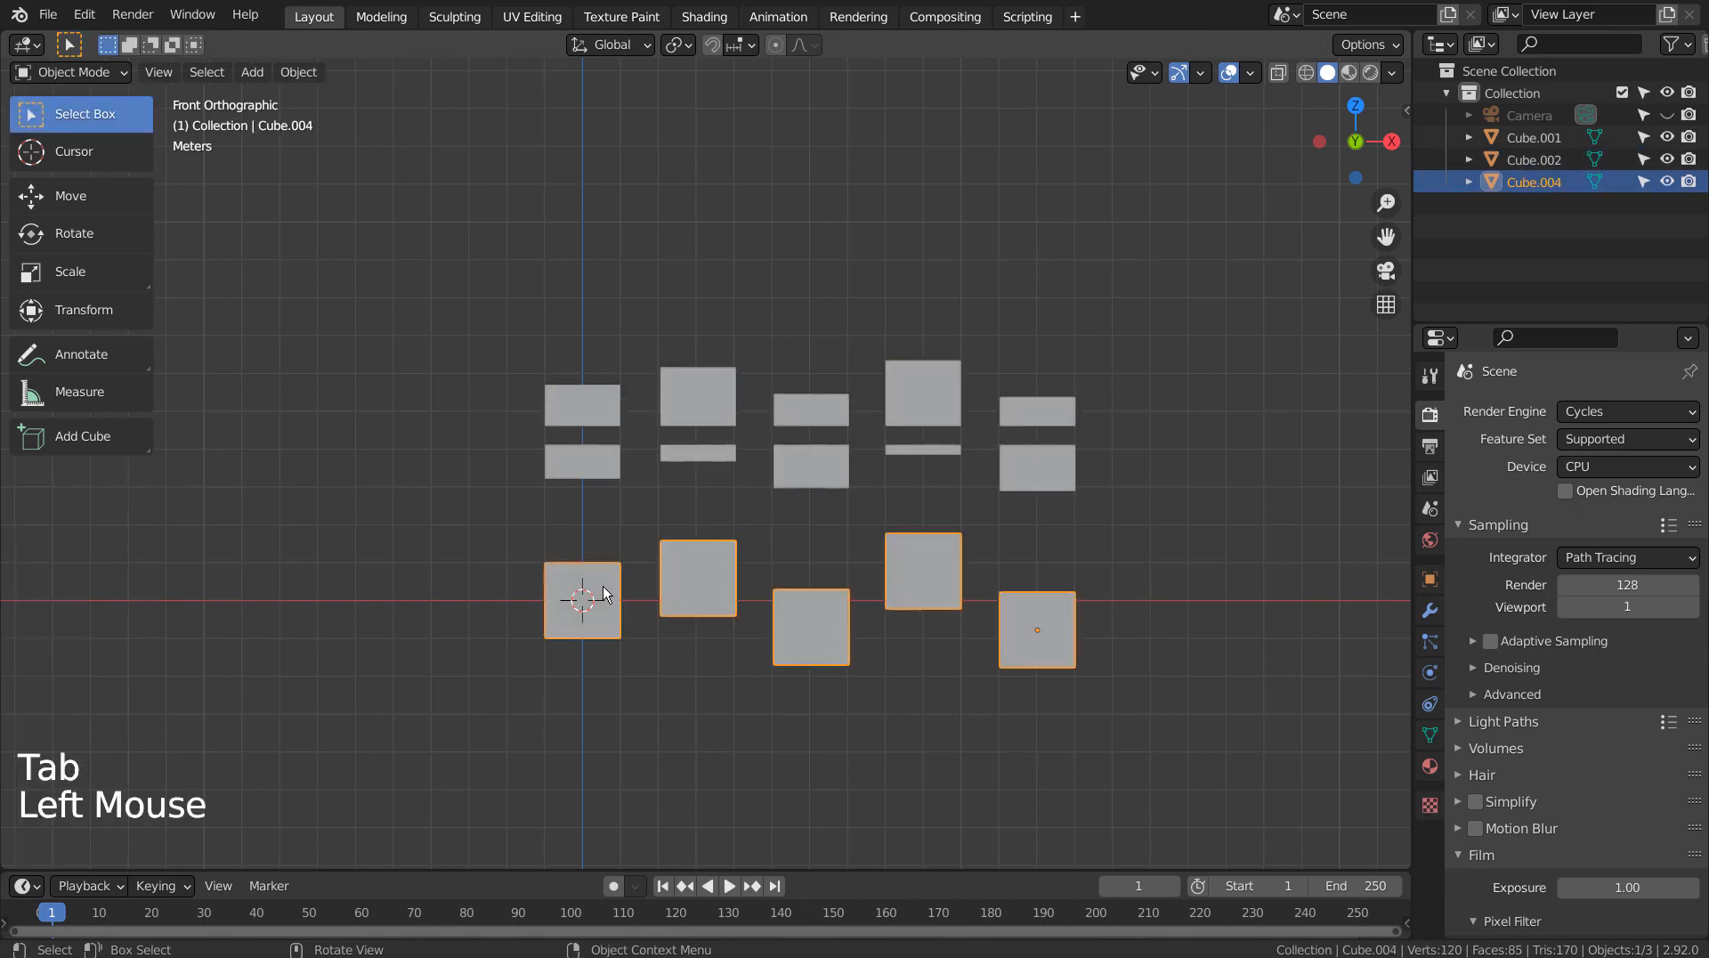
key(Tab)
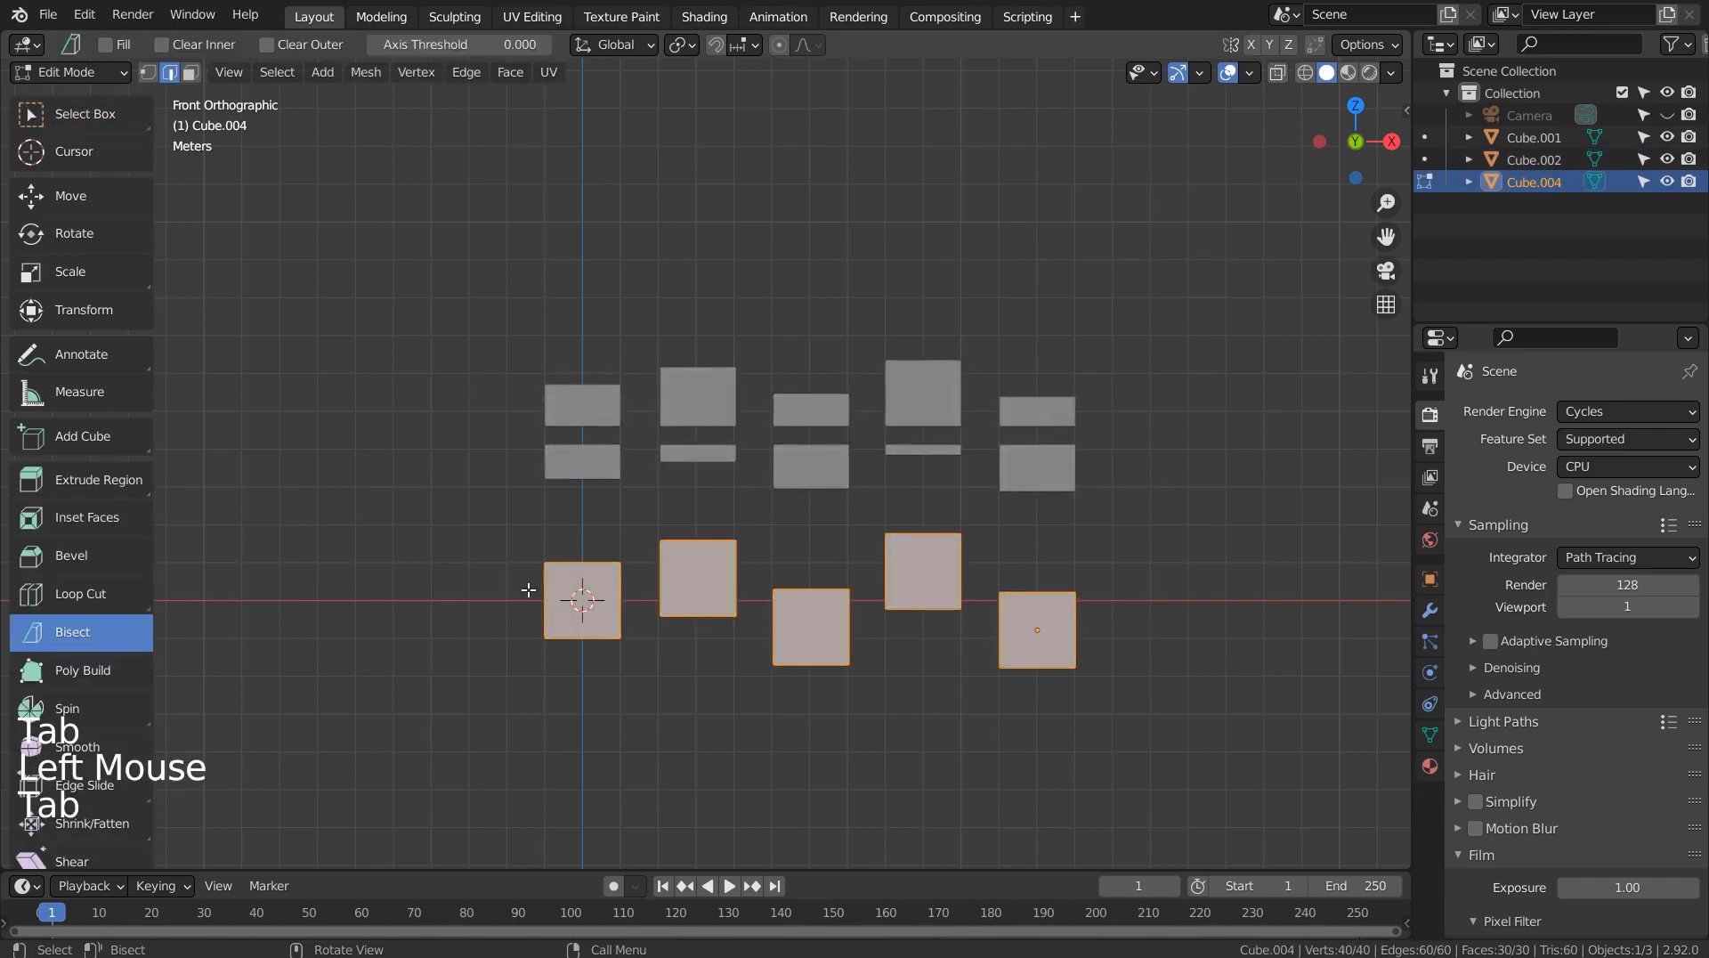
key(Tab)
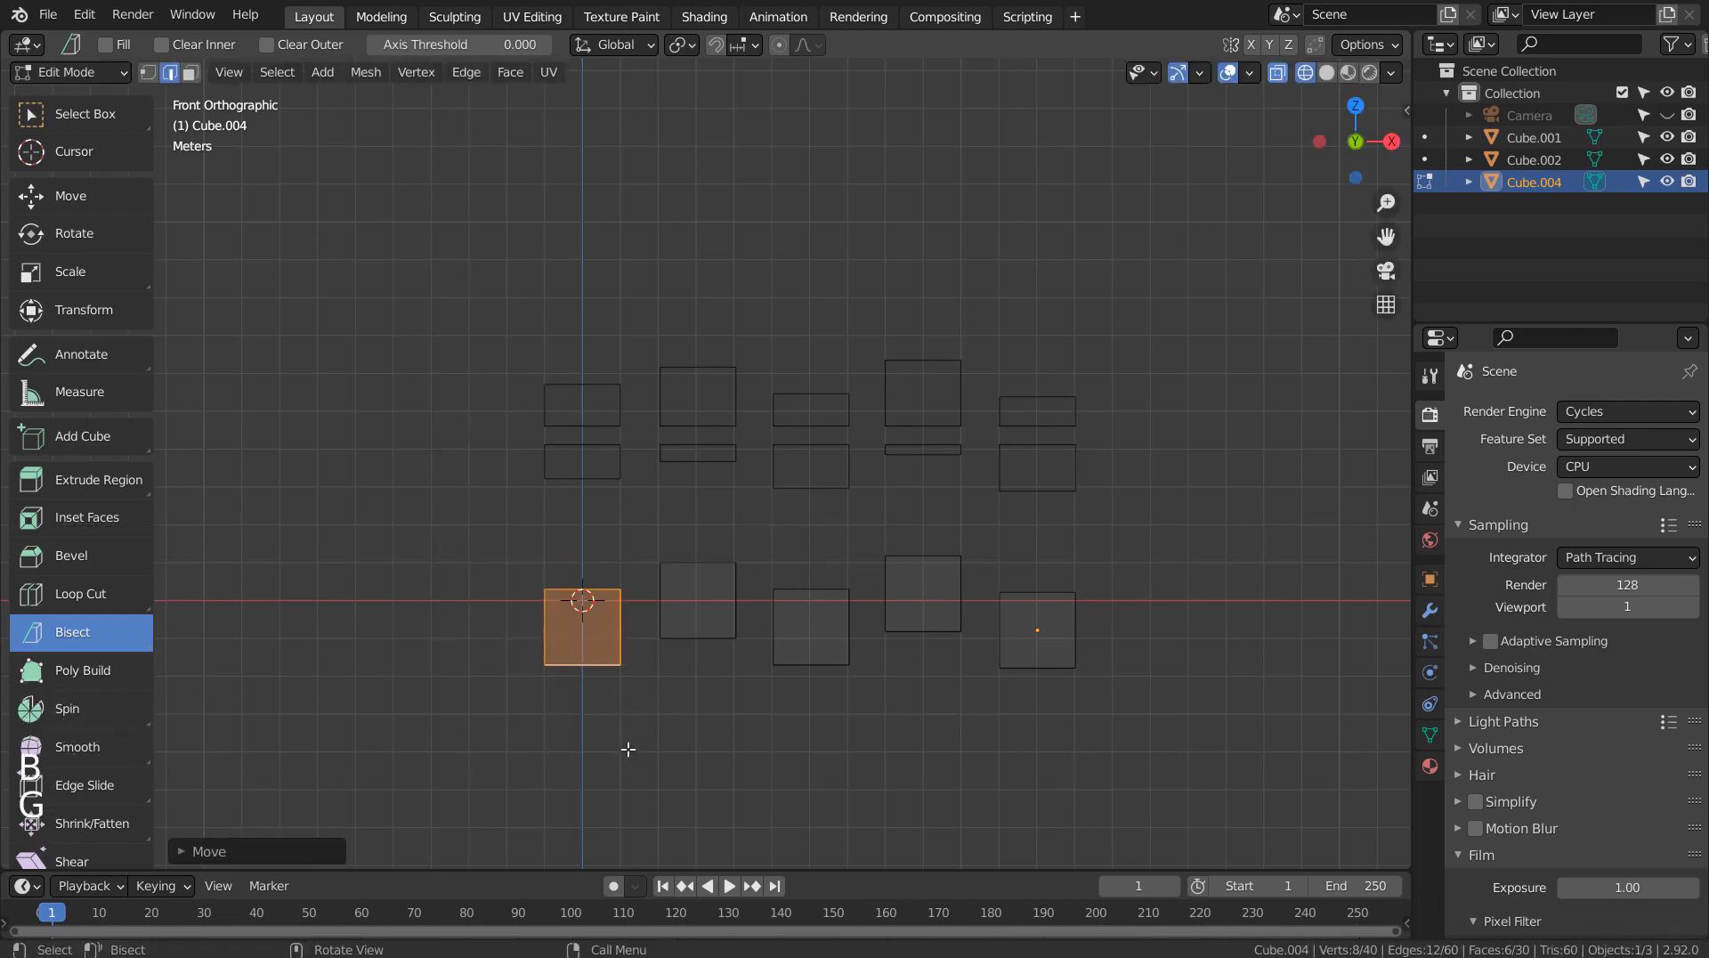
key(Tab)
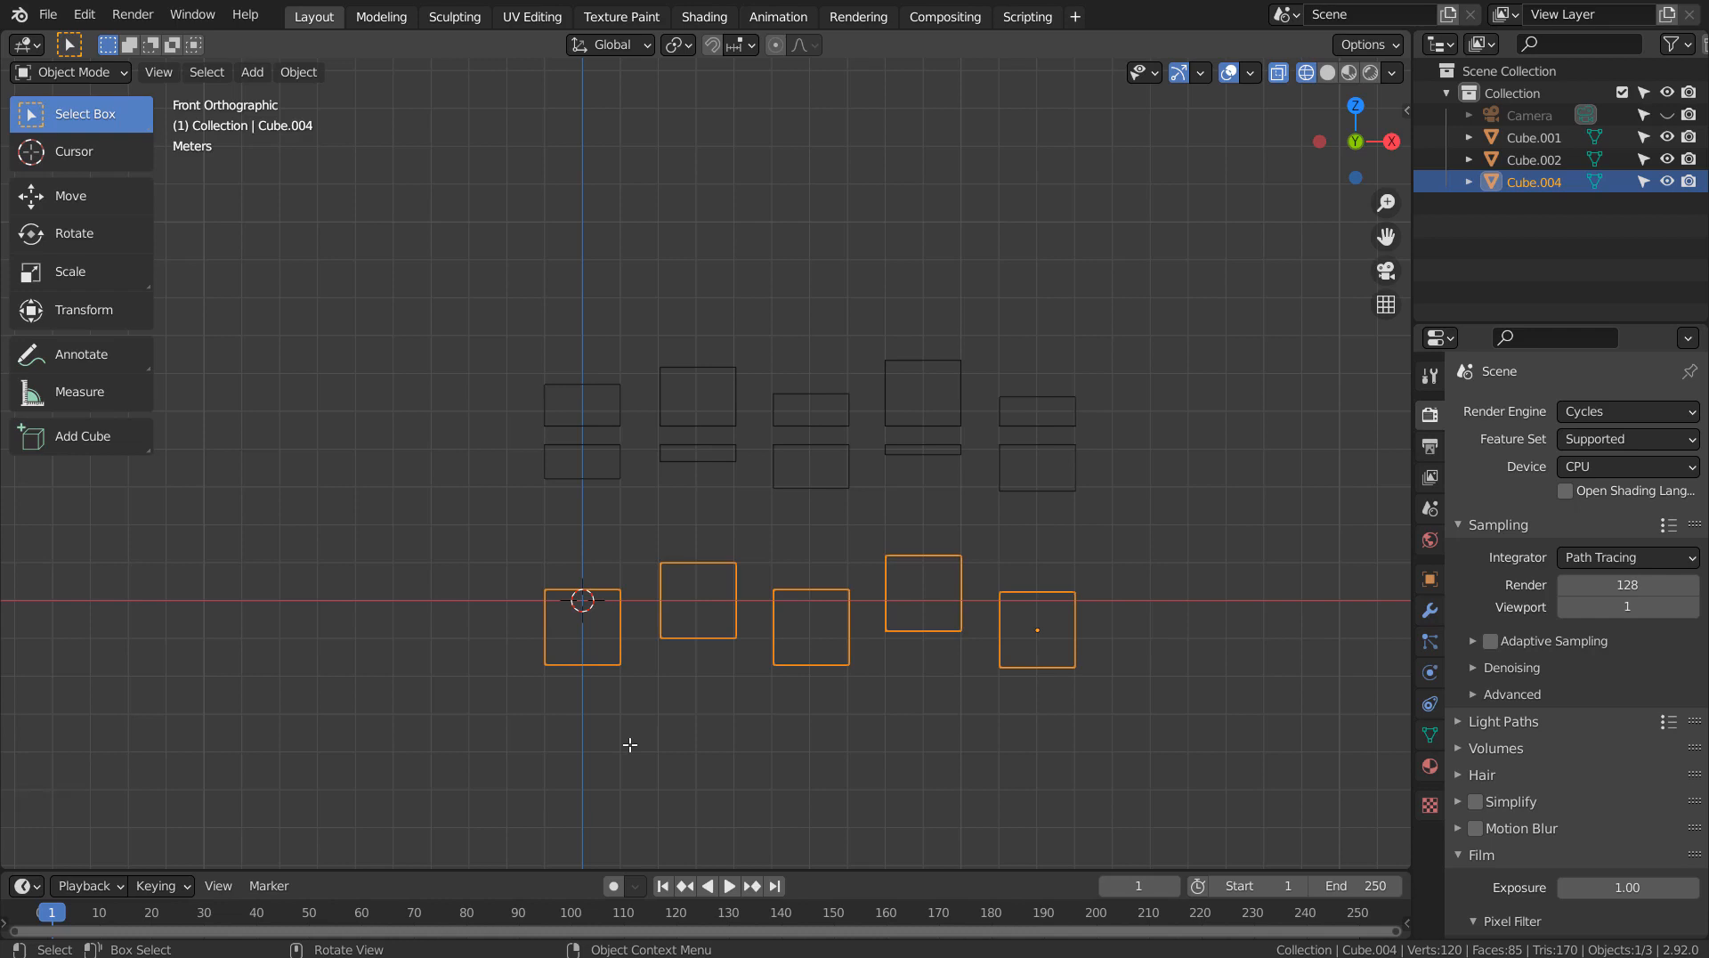
mouse_move(626, 402)
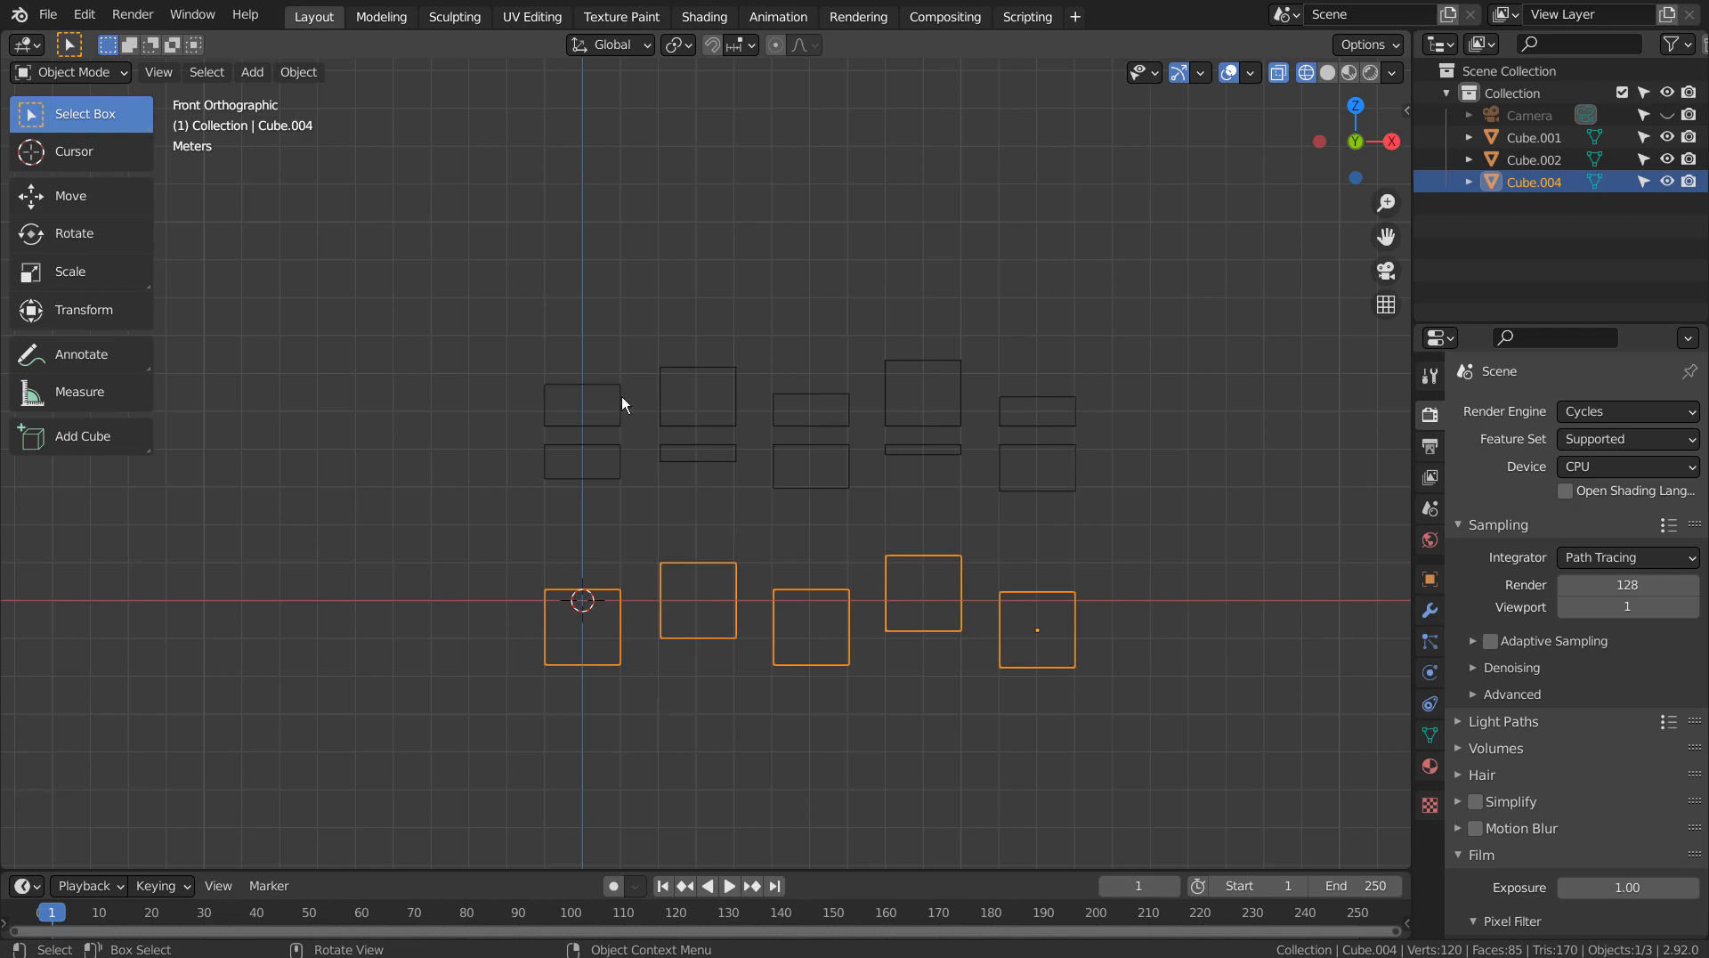
Edit the bottom row again and bisect all five cubes with one horizontal cut
key(Tab)
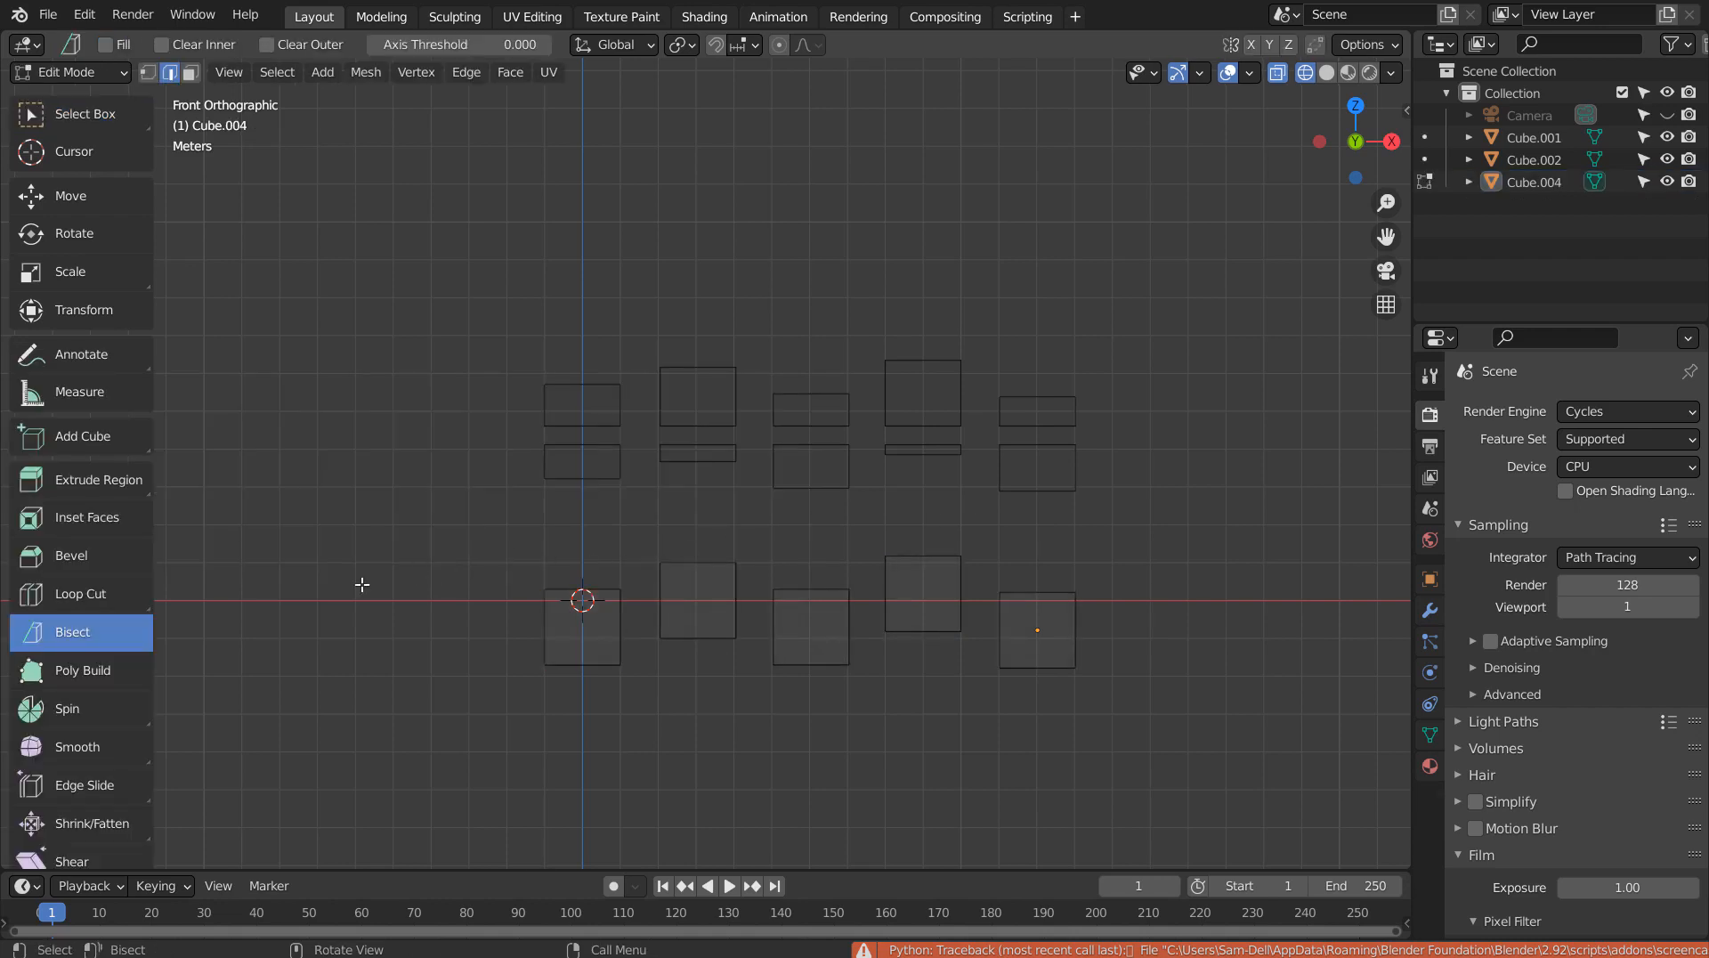
mouse_move(231, 640)
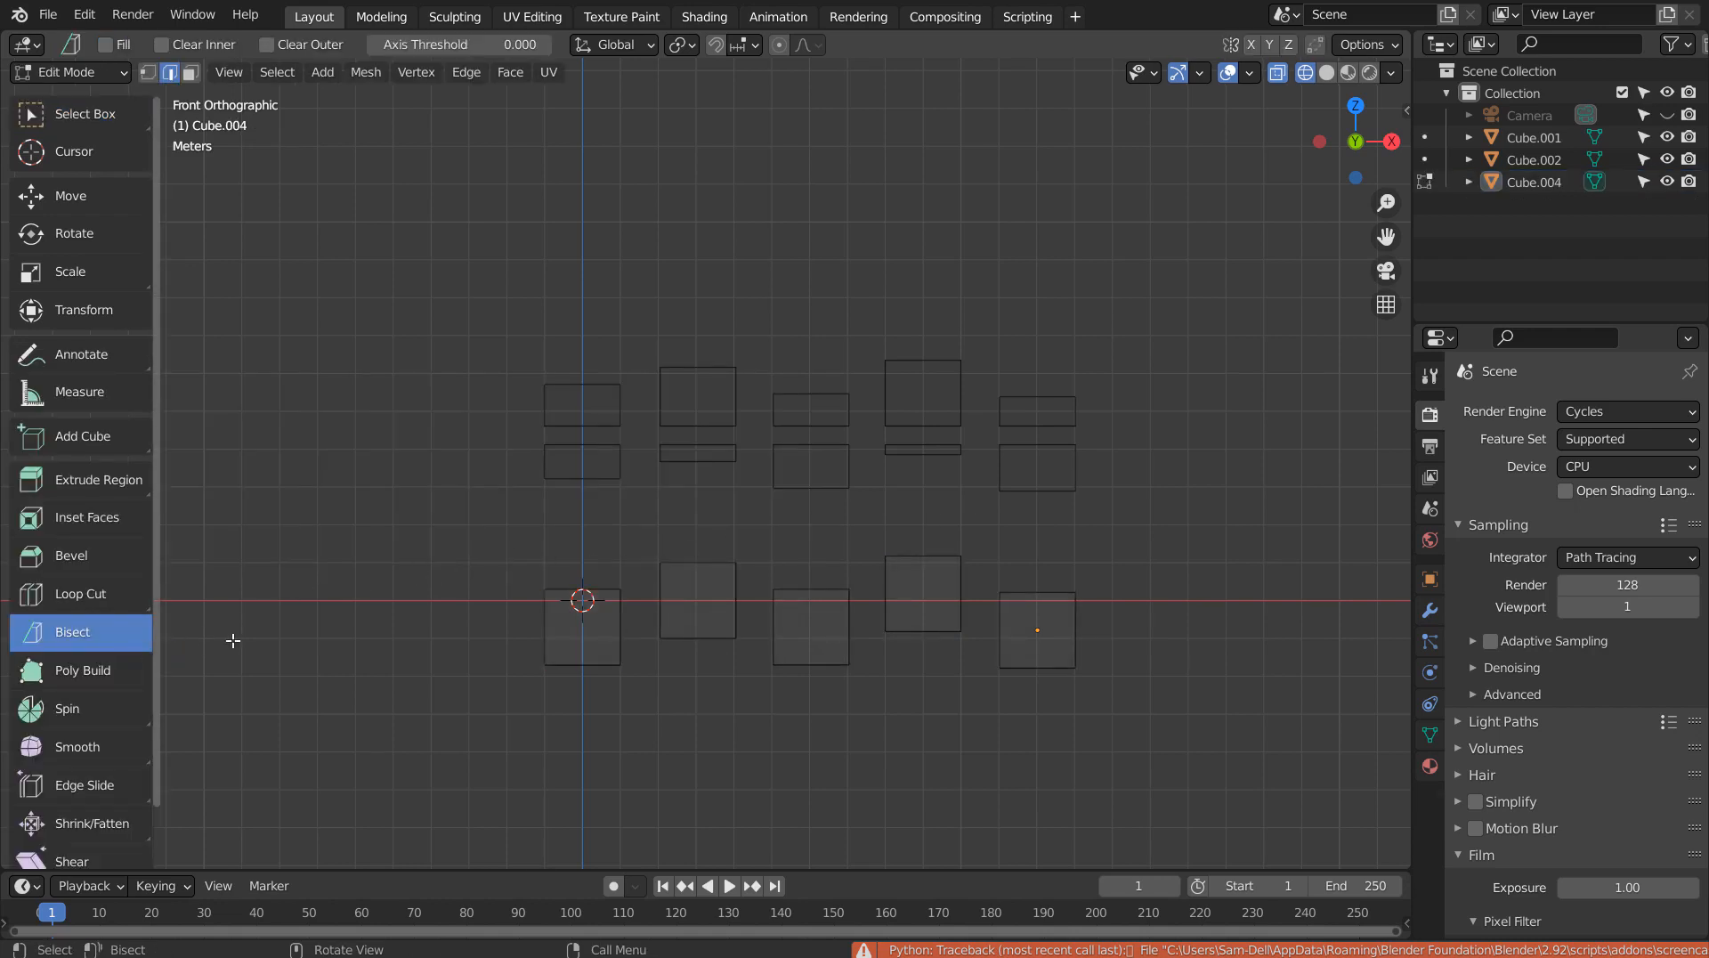
mouse_move(507, 620)
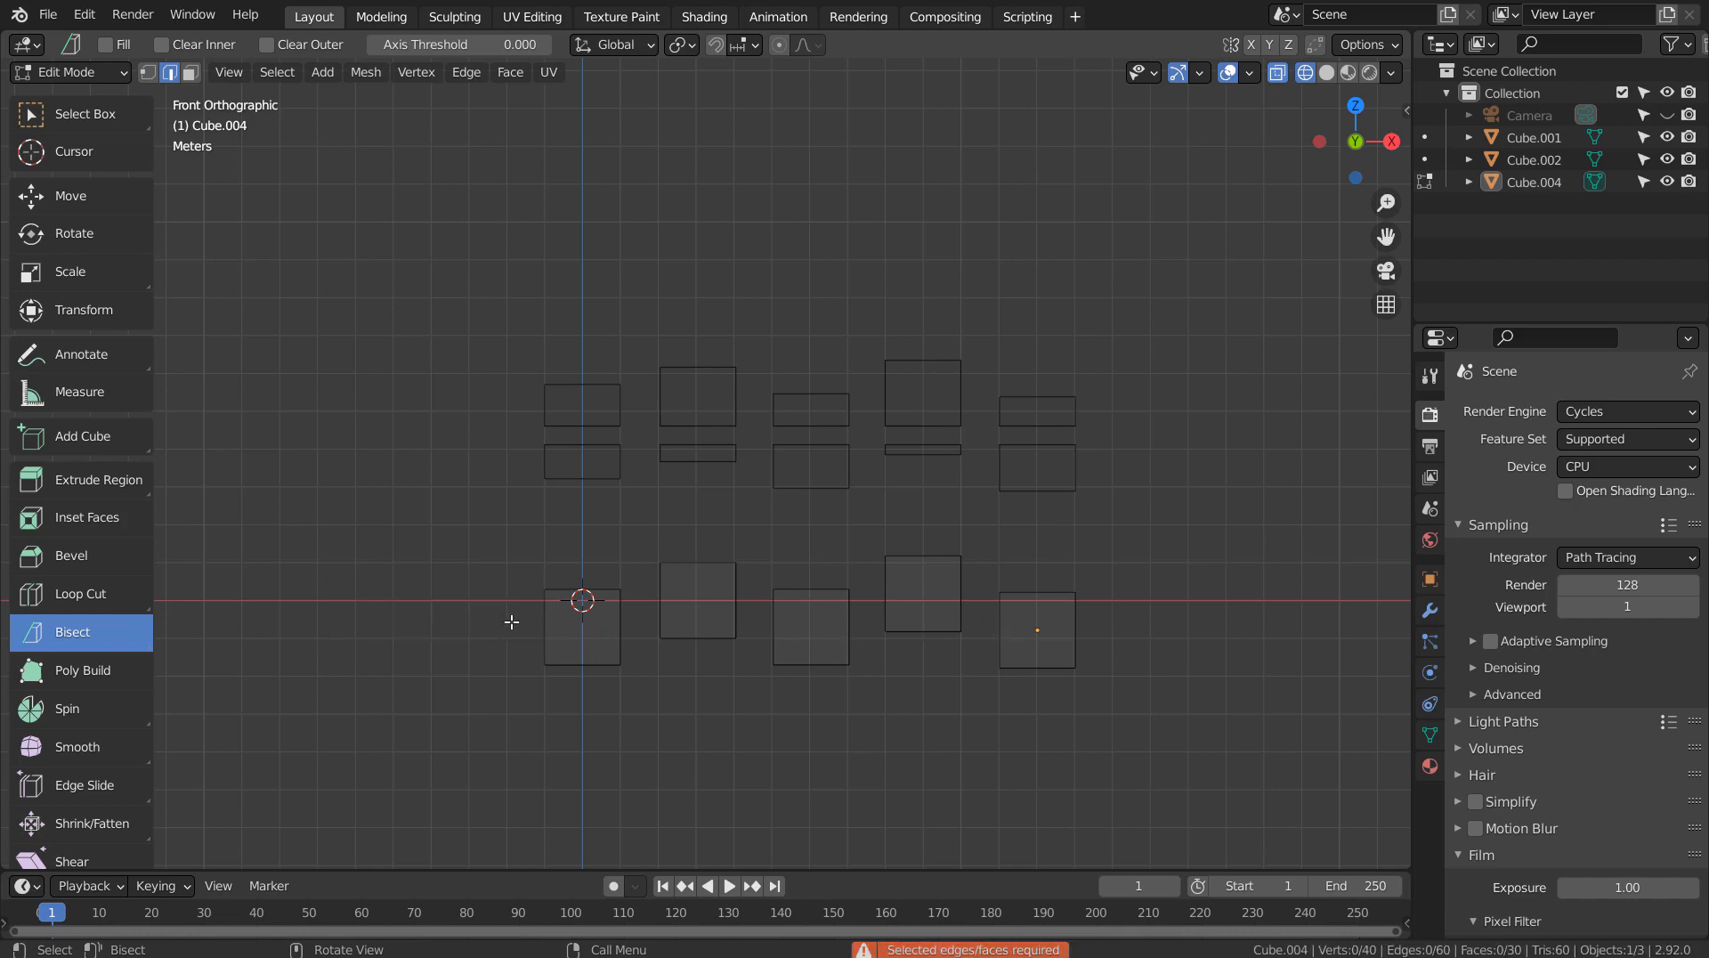
drag(504, 625, 1031, 637)
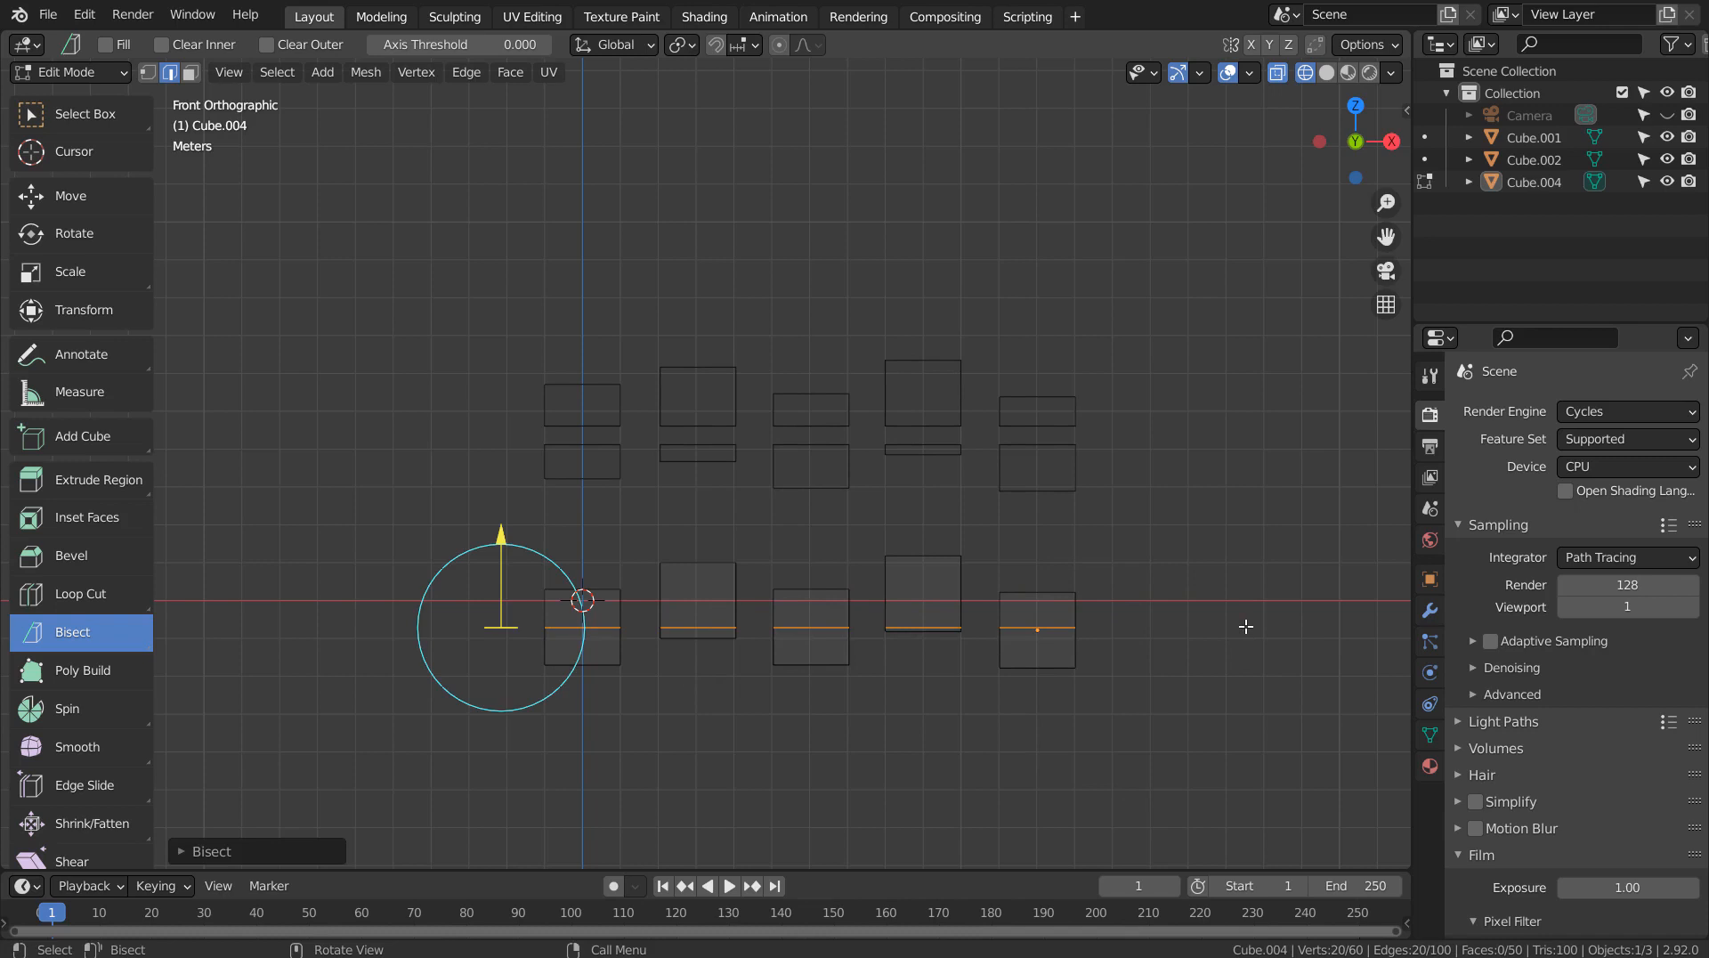
In the Bisect operator panel try Clear Inner and Clear Outer, ending with Clear Inner to discard everything below the cut
click(1327, 71)
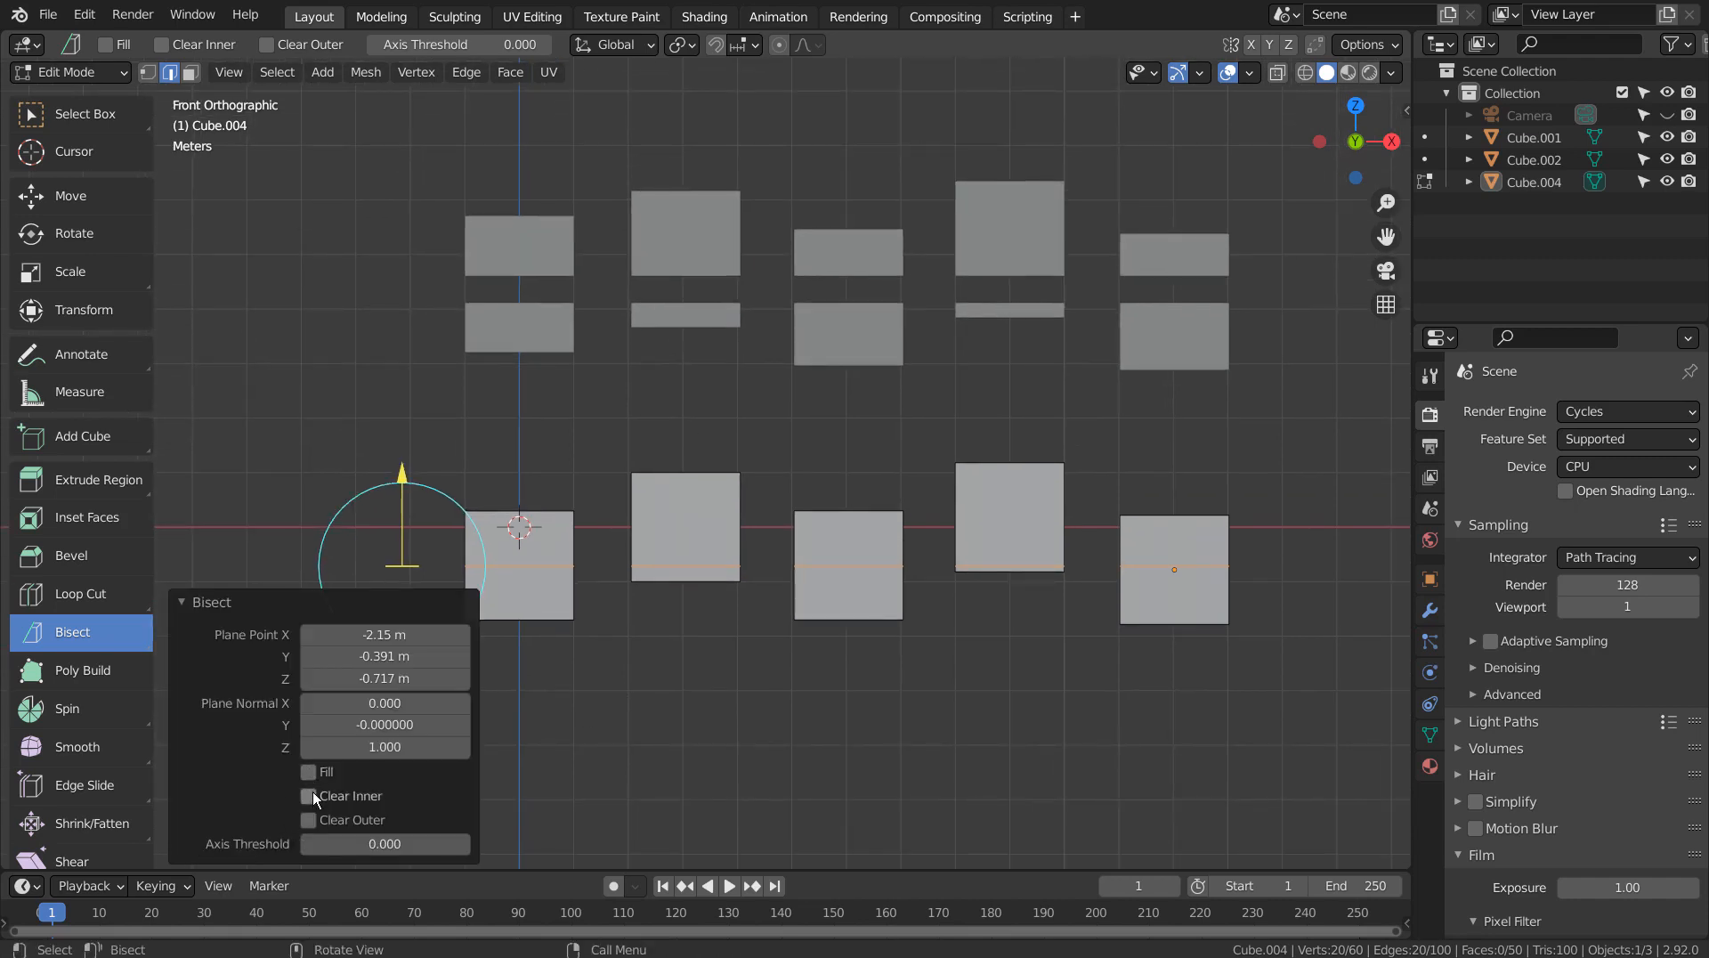
click(308, 796)
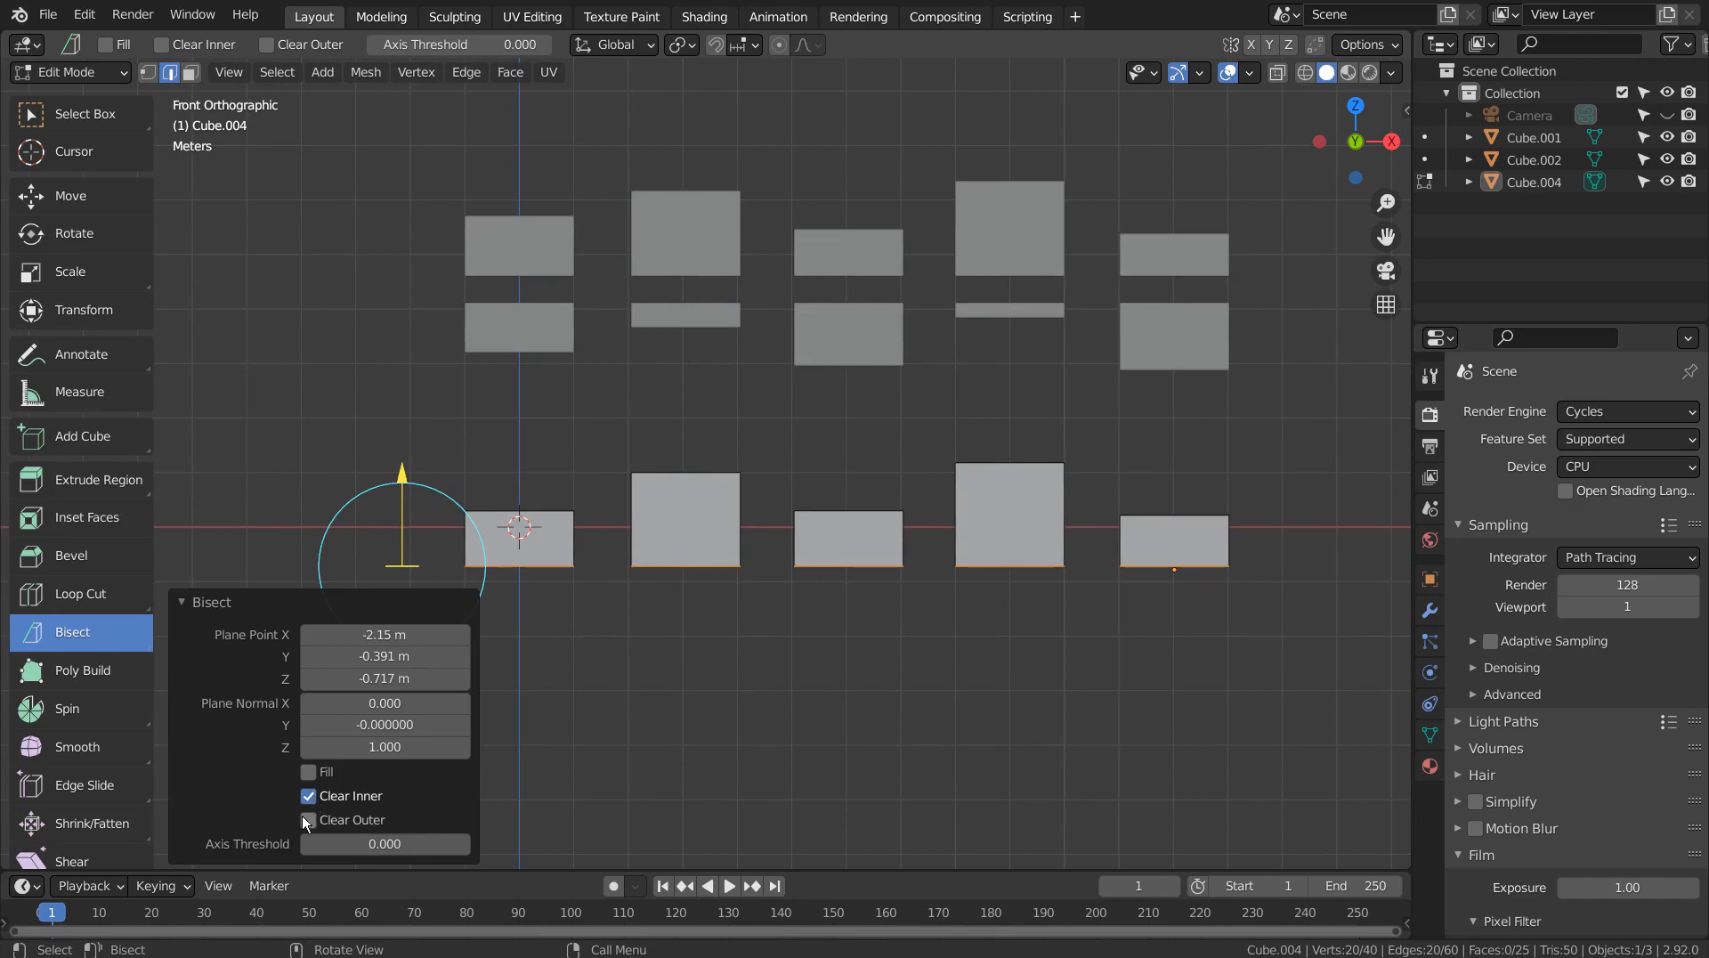
click(308, 818)
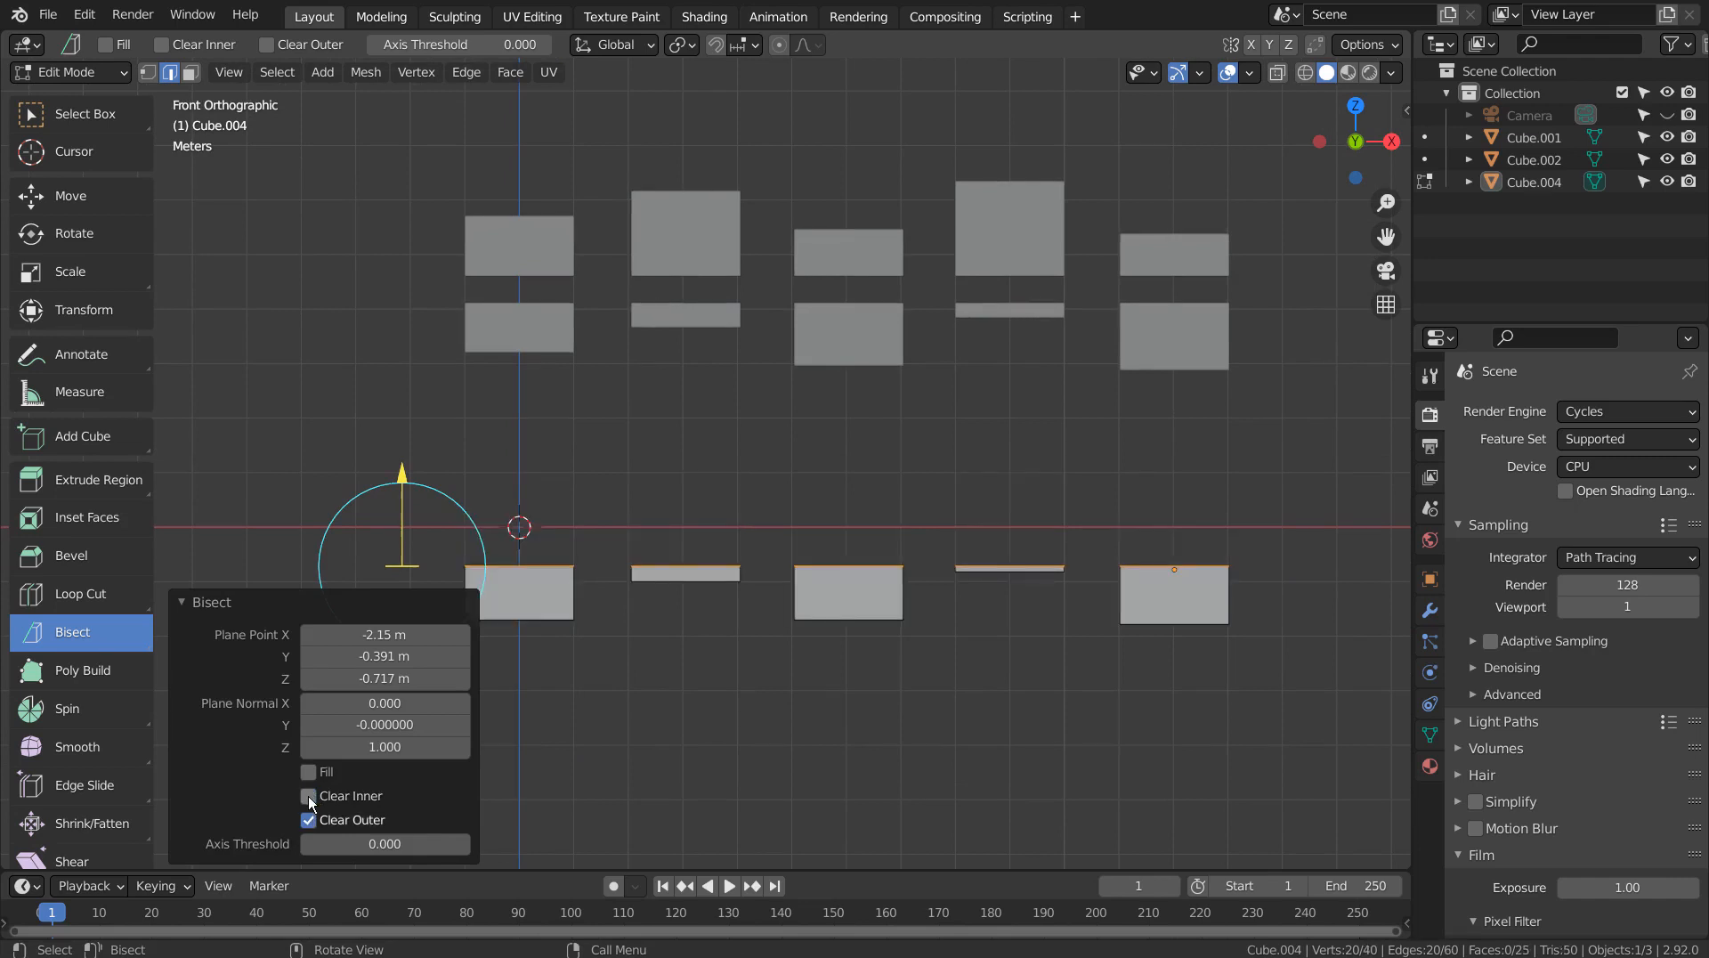
click(308, 819)
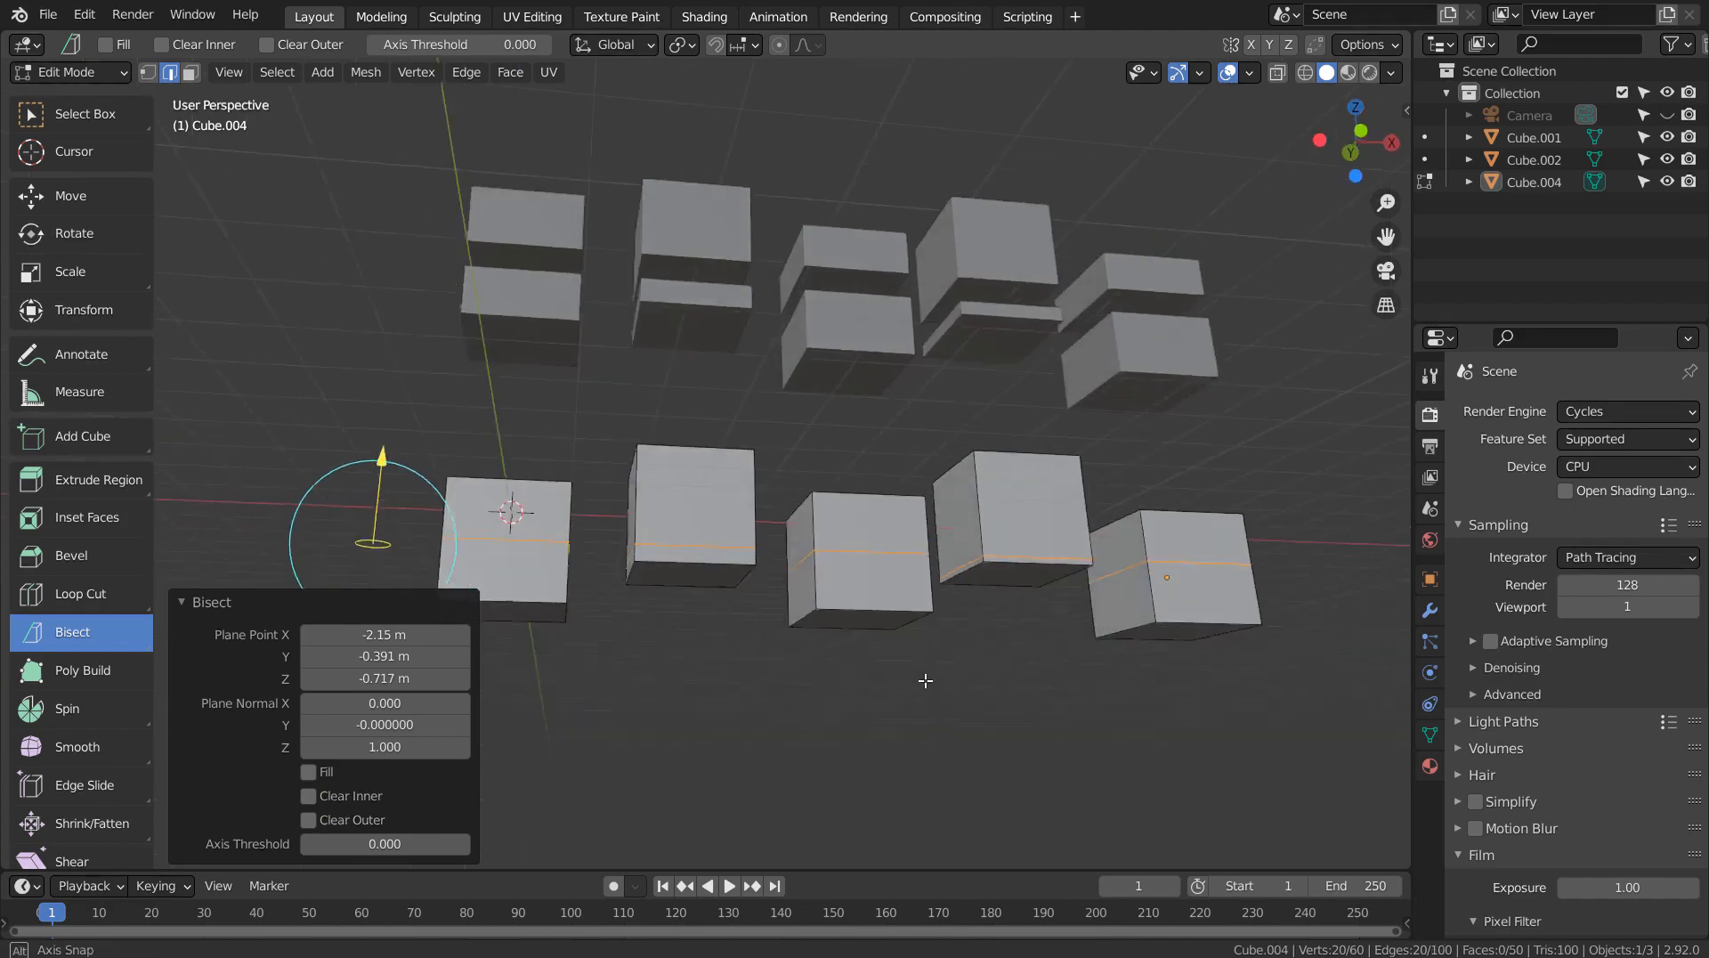
click(308, 796)
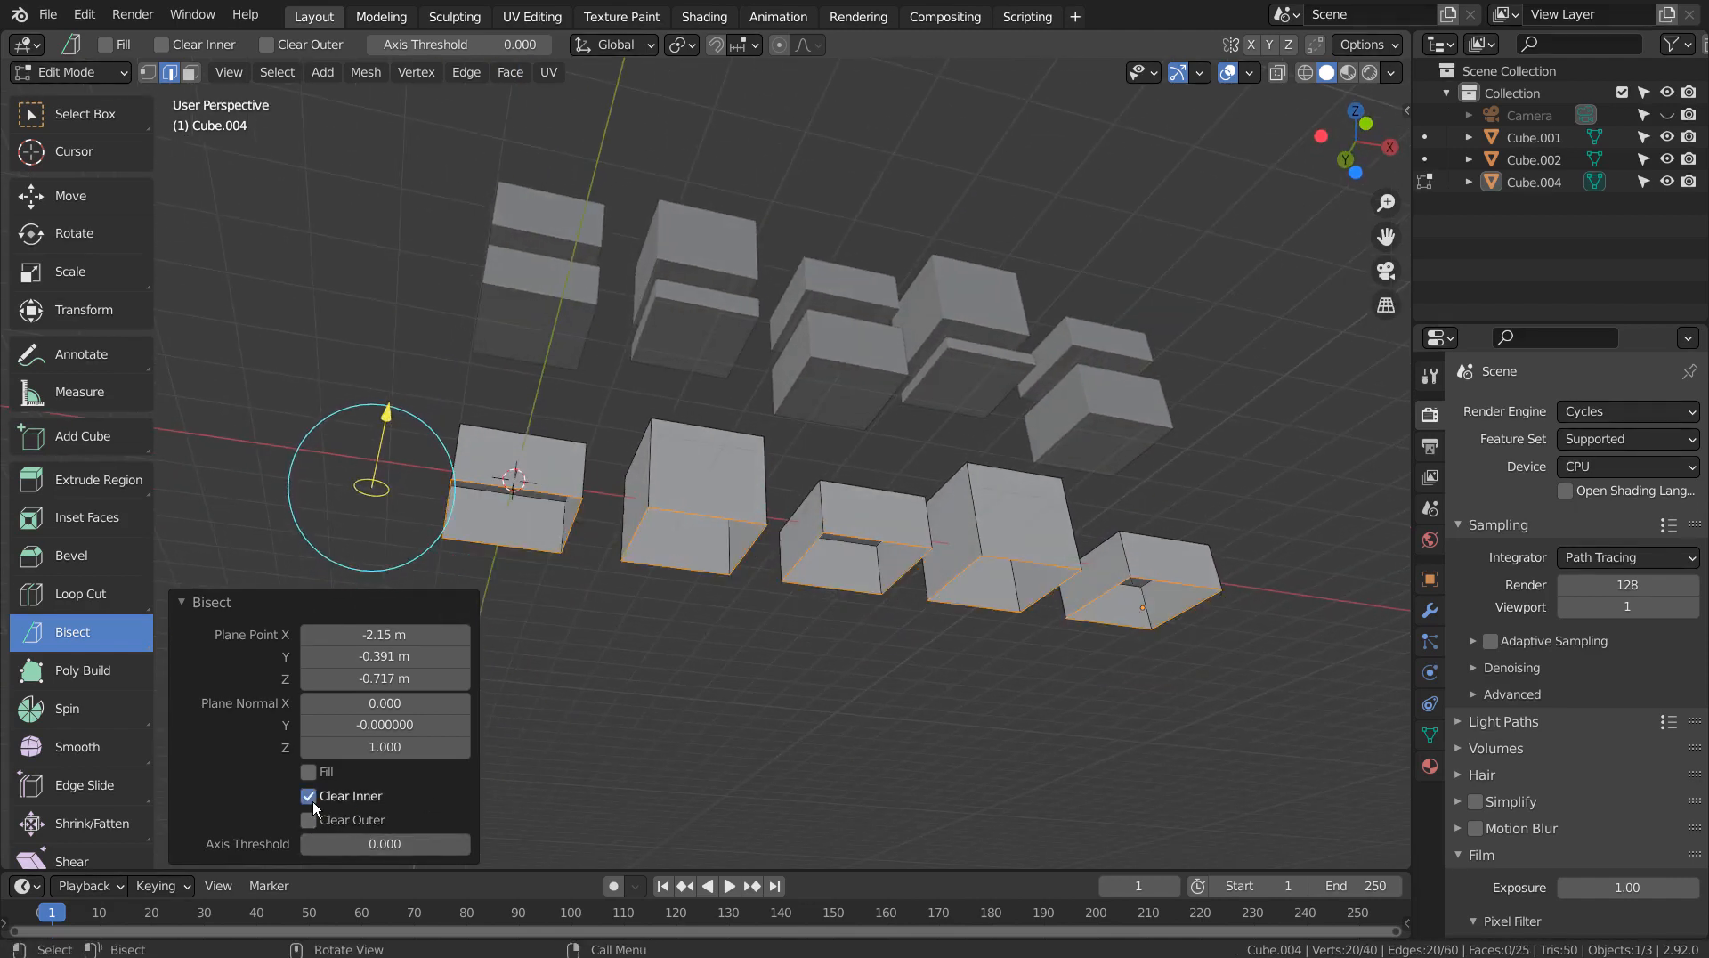